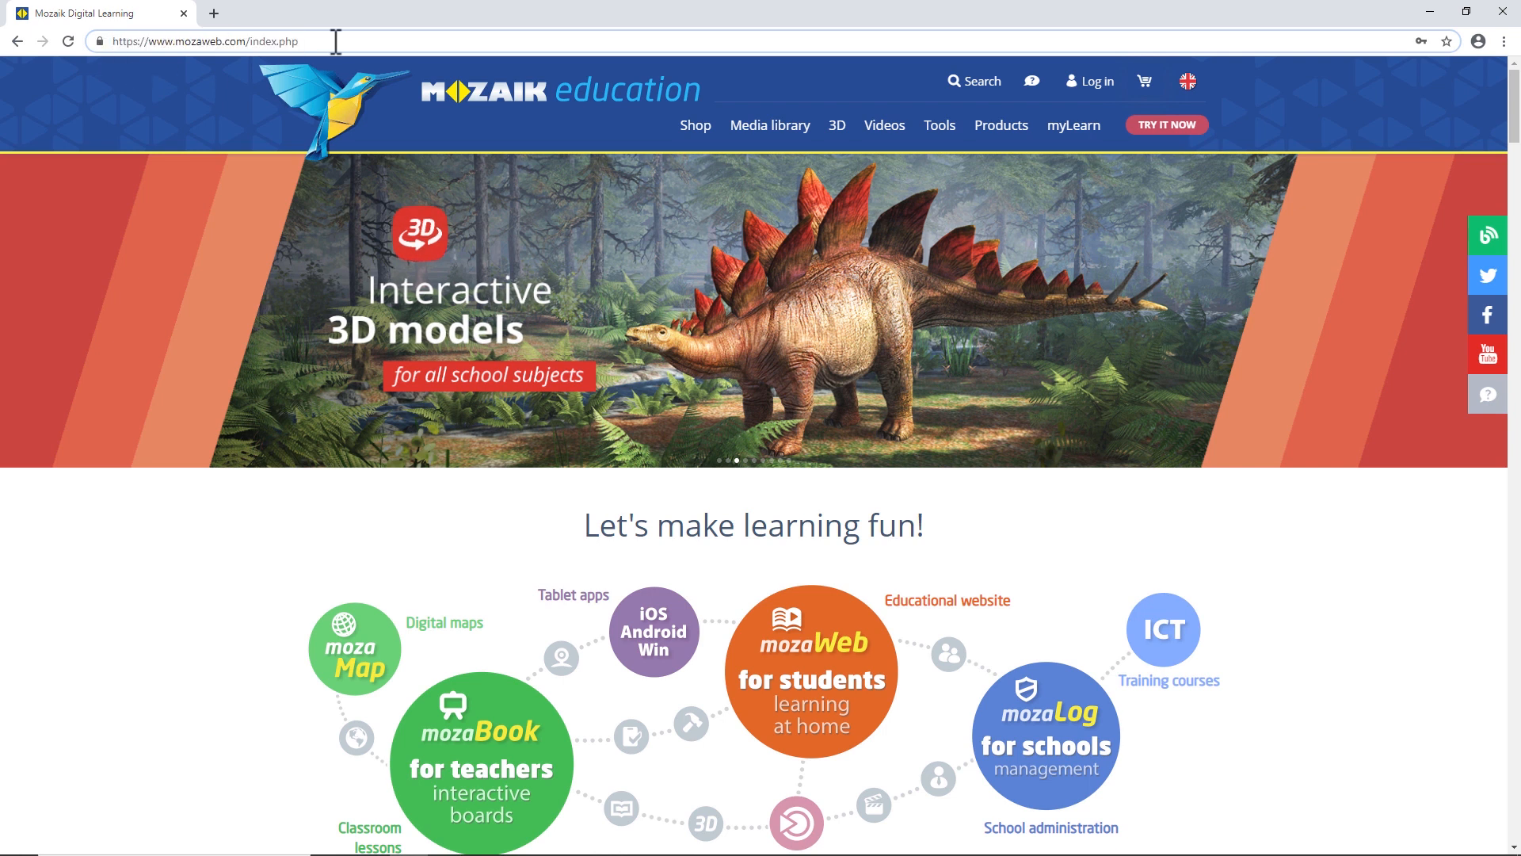
Bring up the sign-in panel from the home page header.
{"action": "left_click", "coordinate": [1090, 81]}
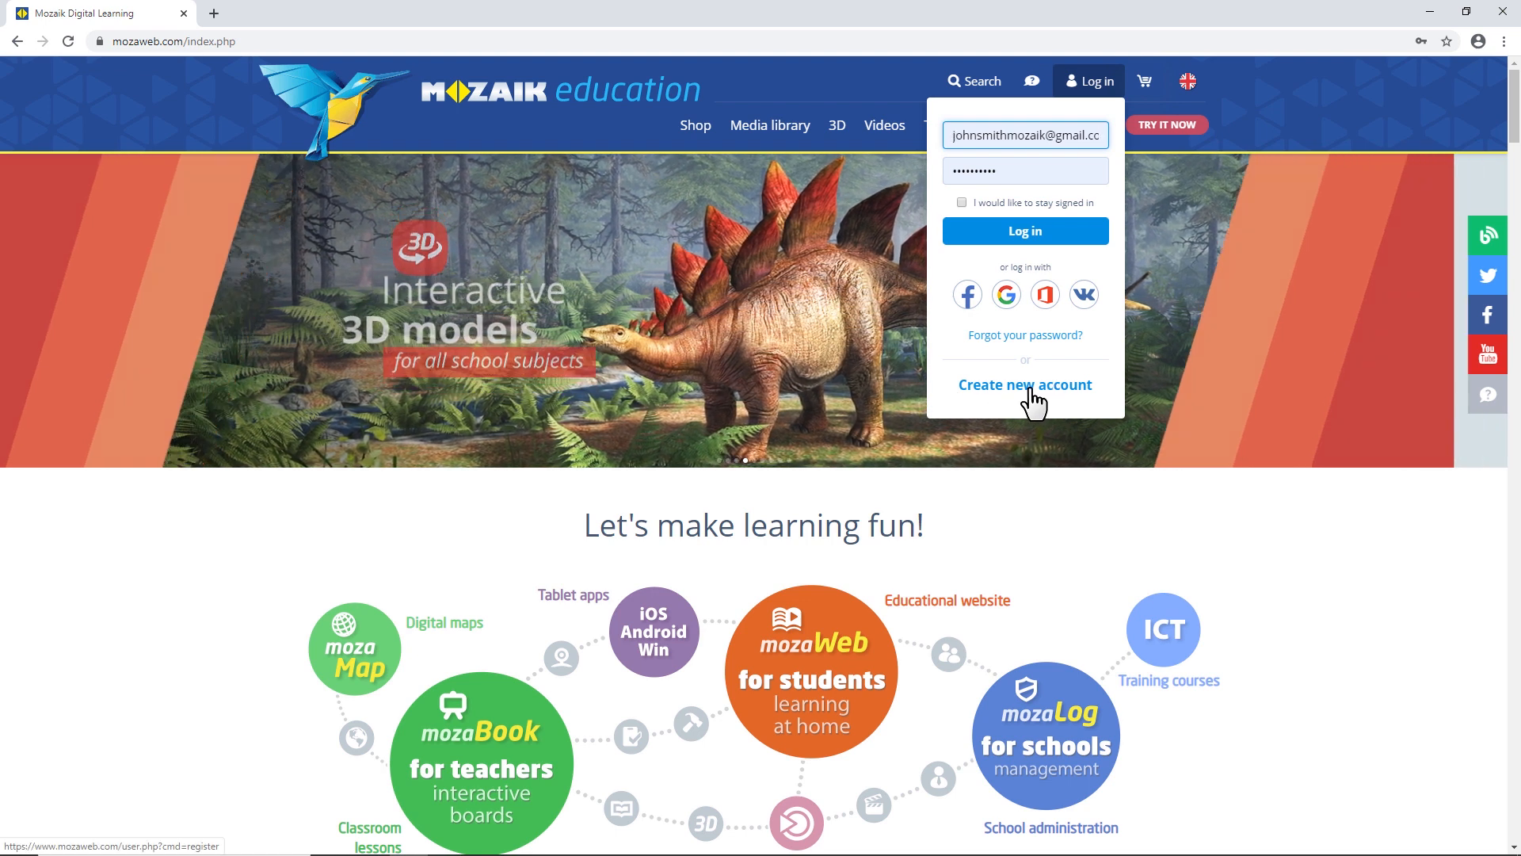
Start a new-account registration and move through the name and email fields.
{"action": "left_click", "coordinate": [1024, 384]}
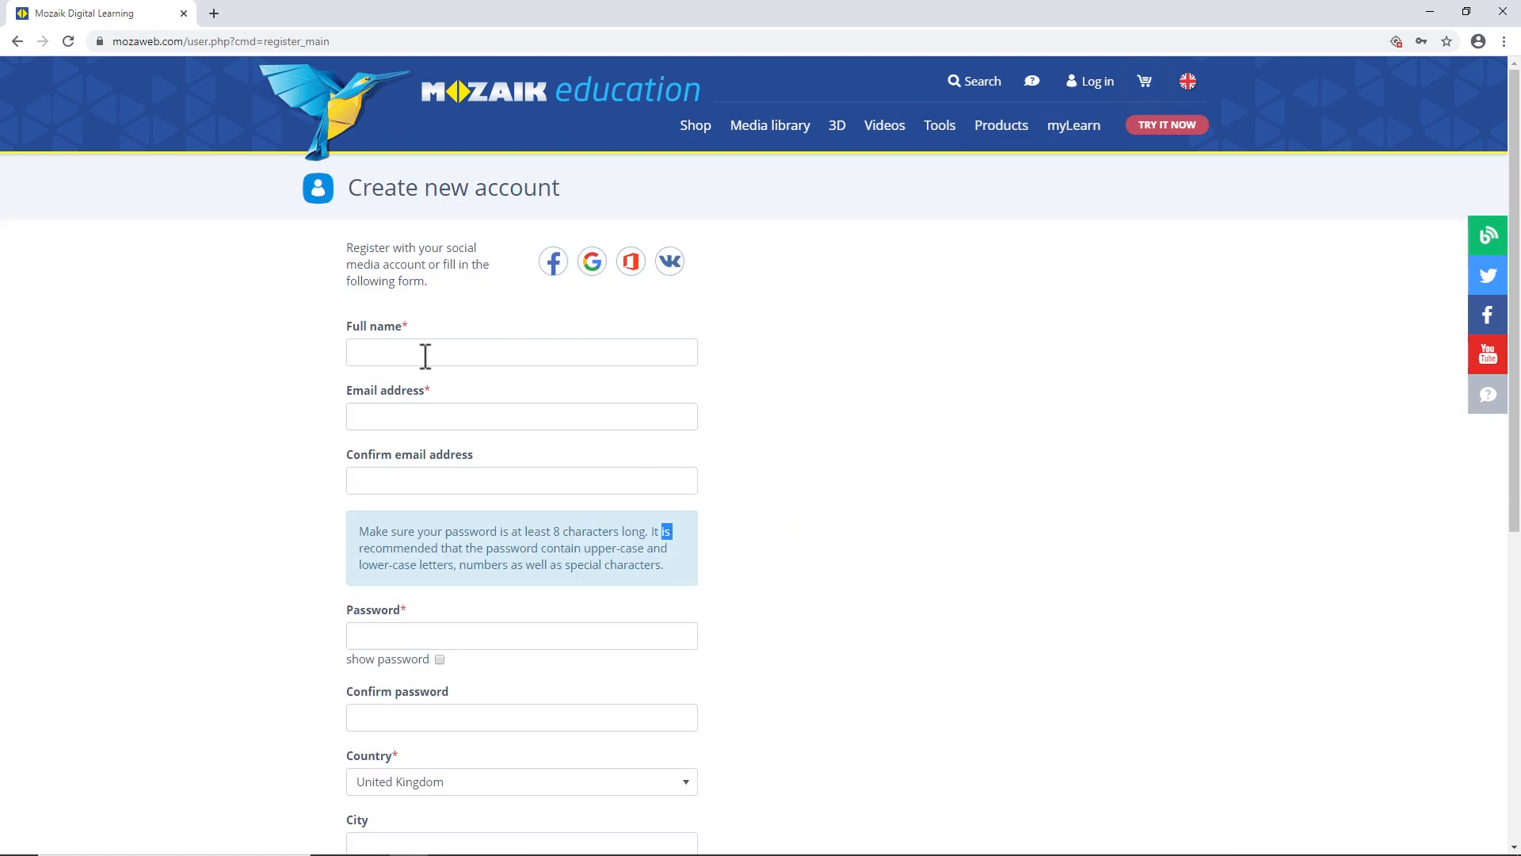
{"action": "left_click", "coordinate": [521, 352]}
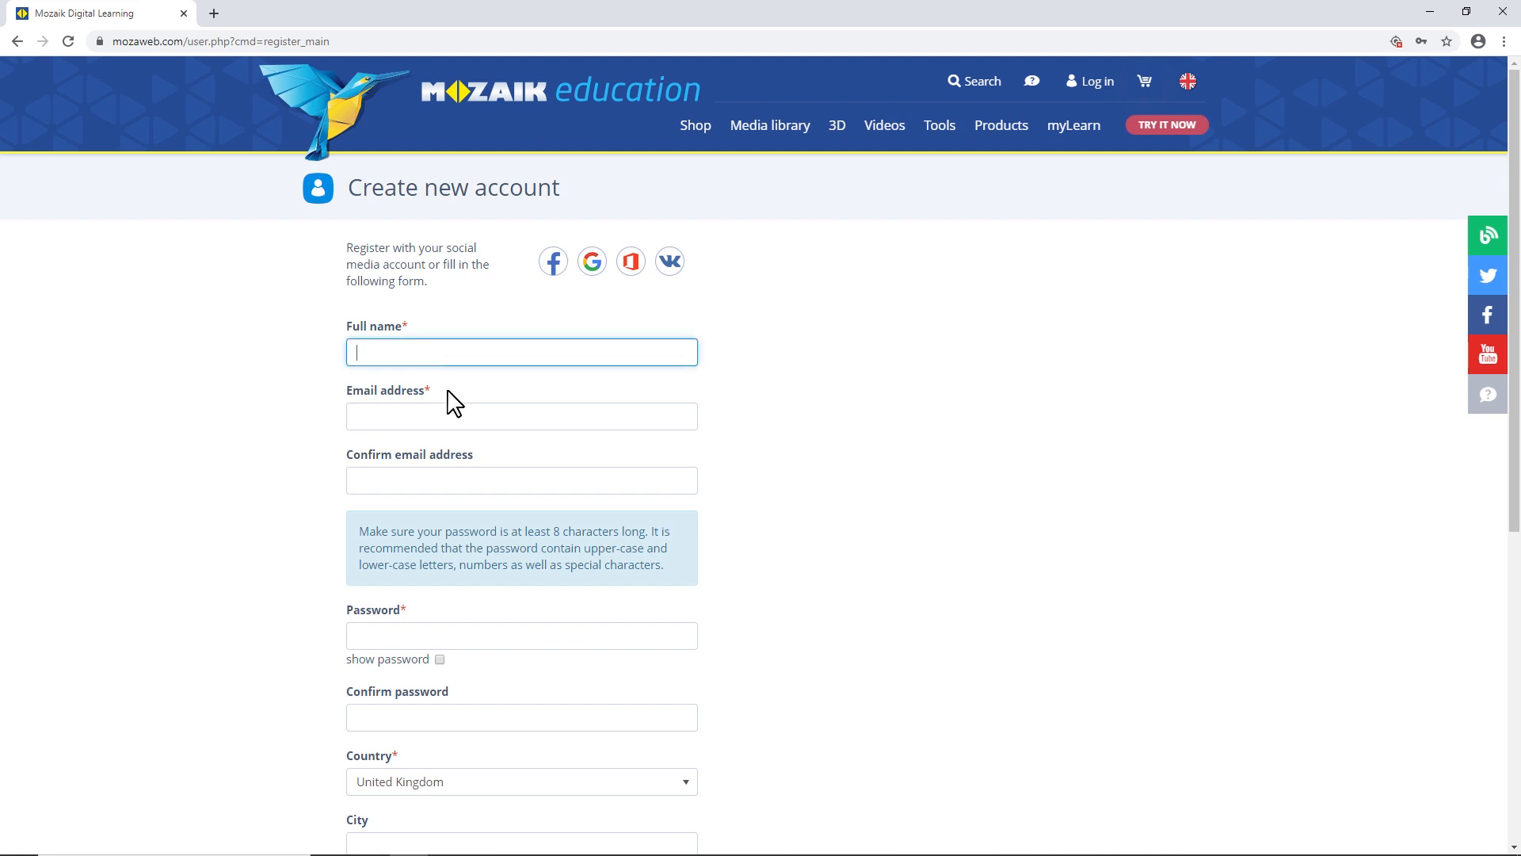
{"action": "left_click", "coordinate": [521, 415]}
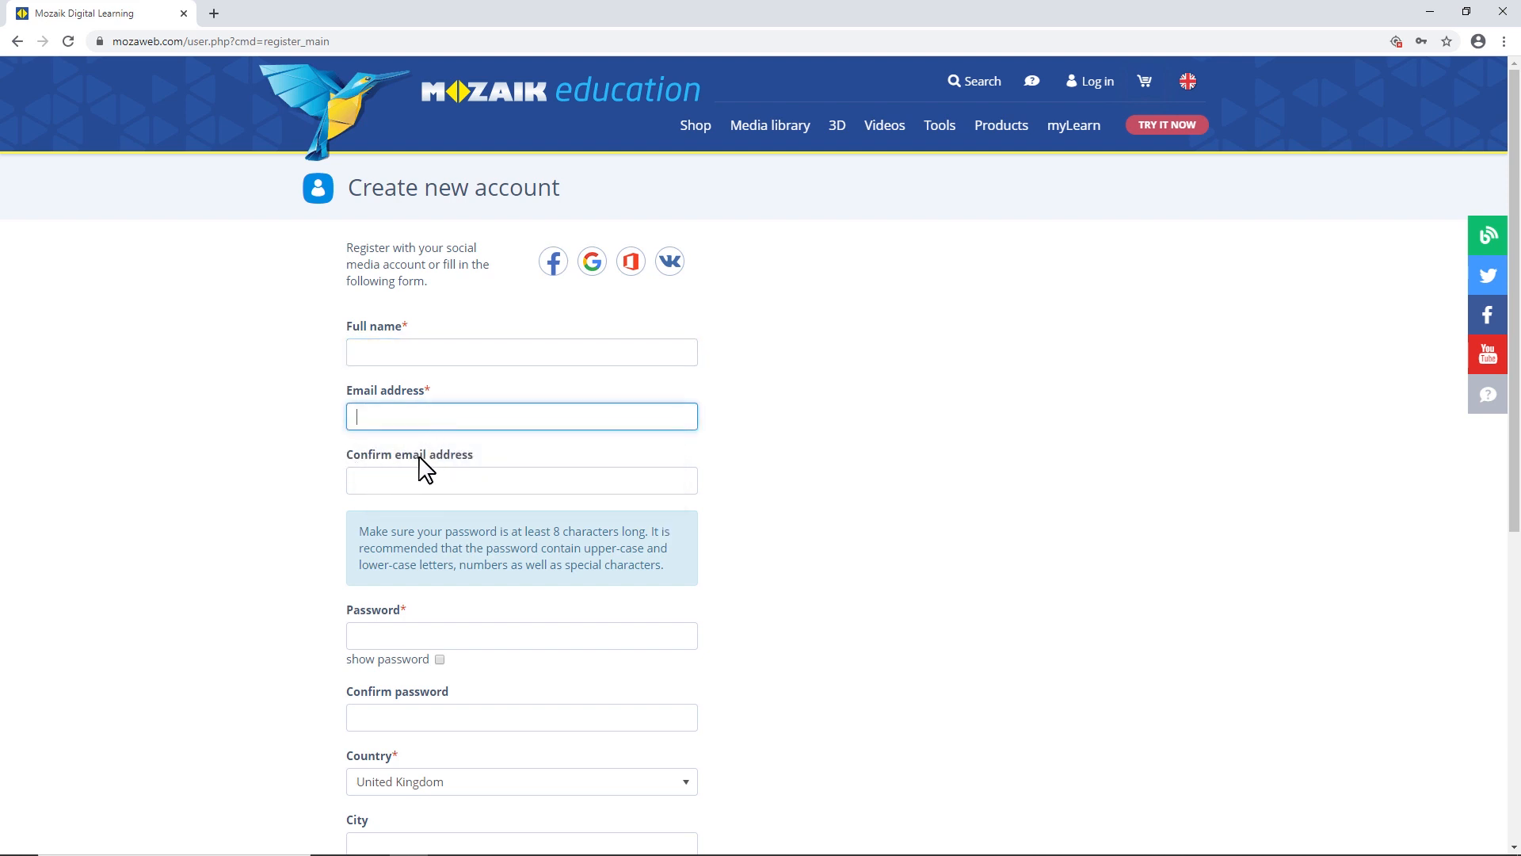
{"action": "scroll", "scroll_direction": "down", "scroll_amount": 3}
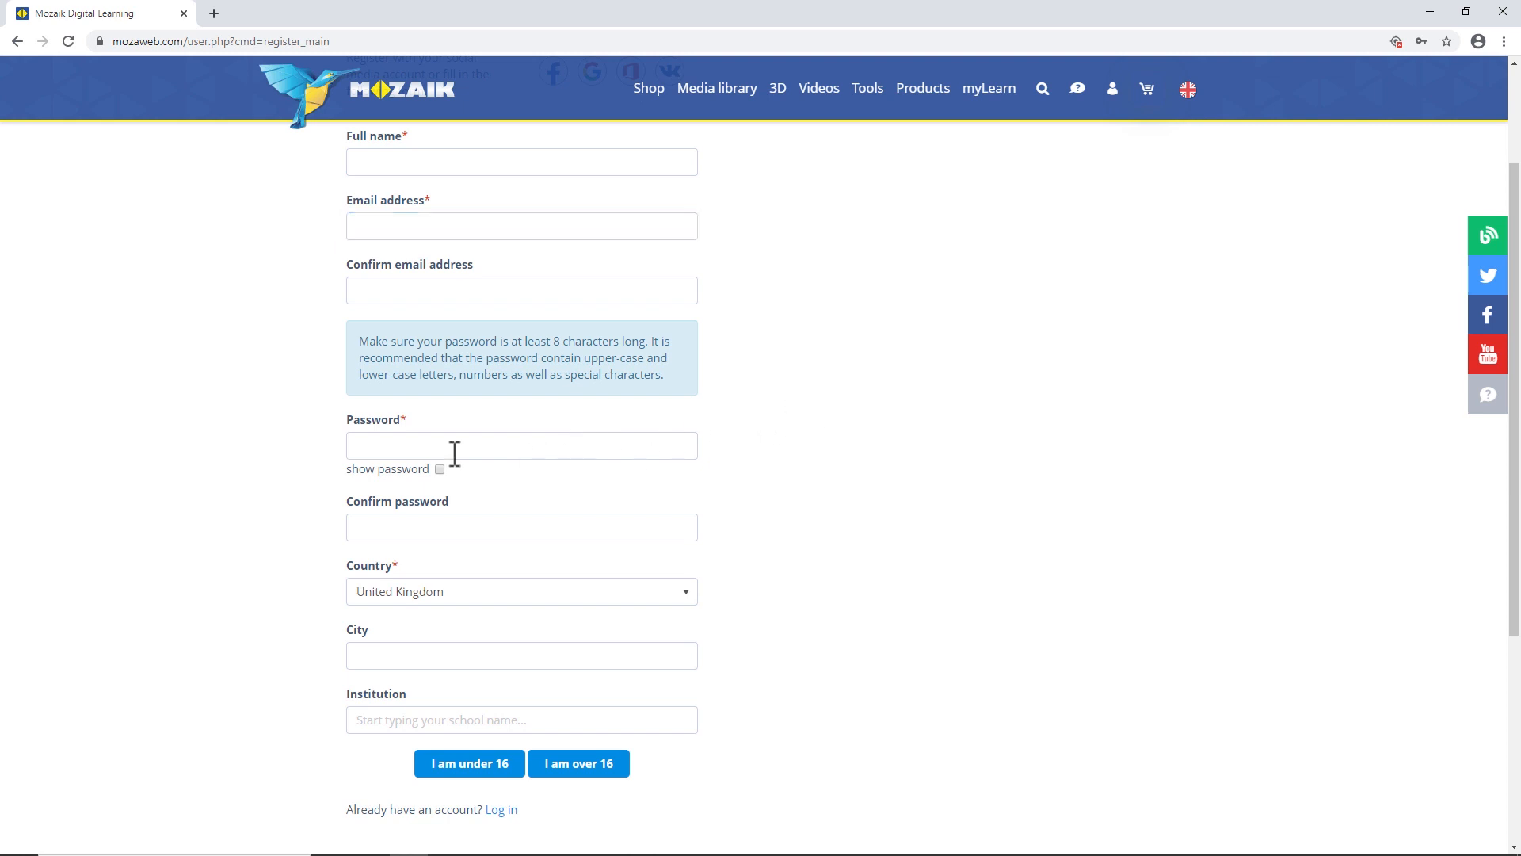
{"action": "mouse_move", "coordinate": [525, 617]}
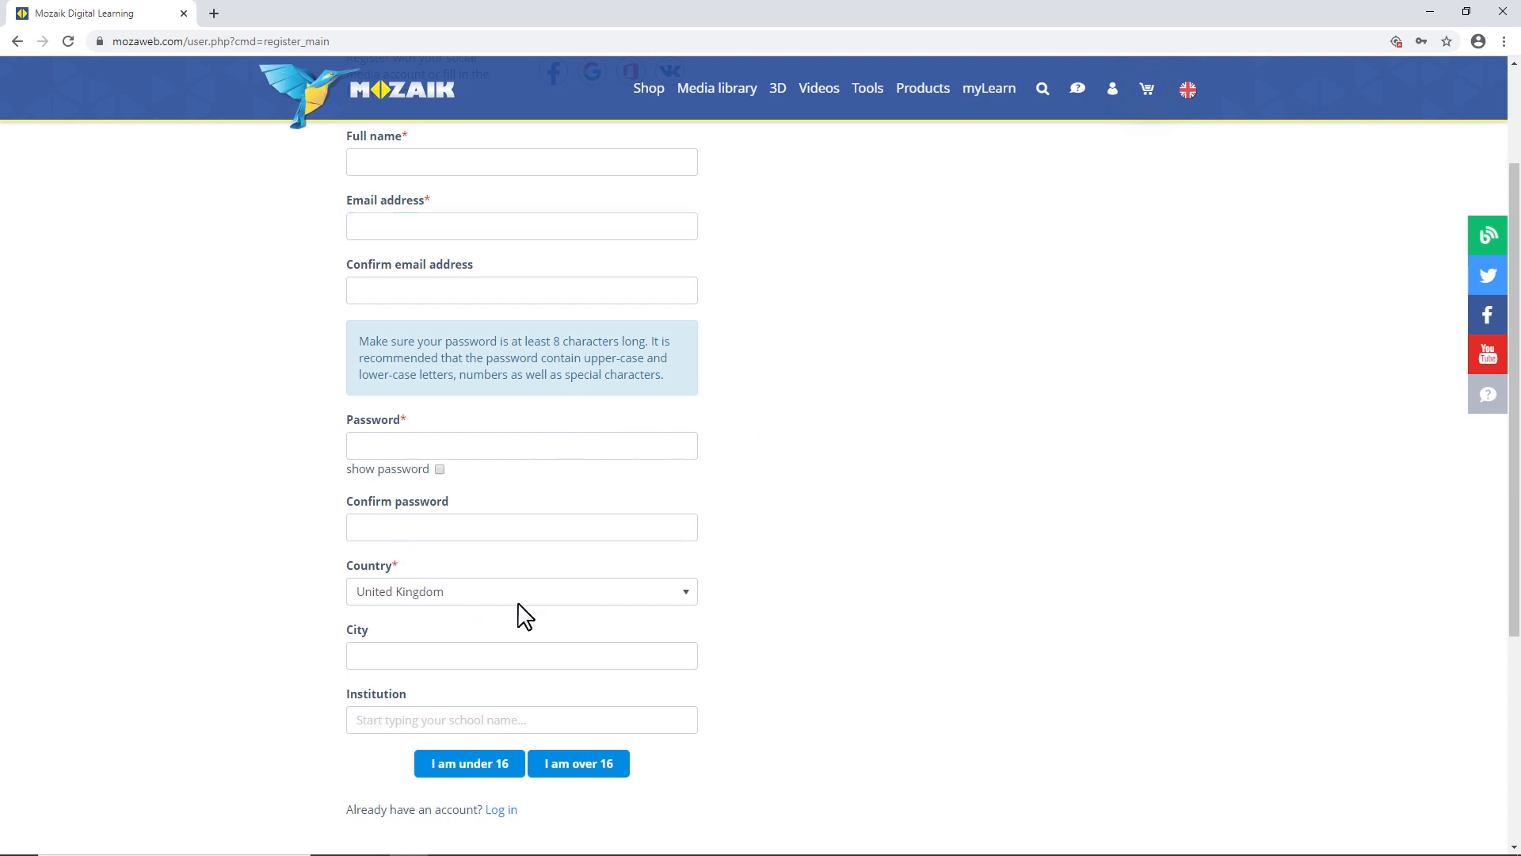
{"action": "scroll", "scroll_direction": "down", "scroll_amount": 3}
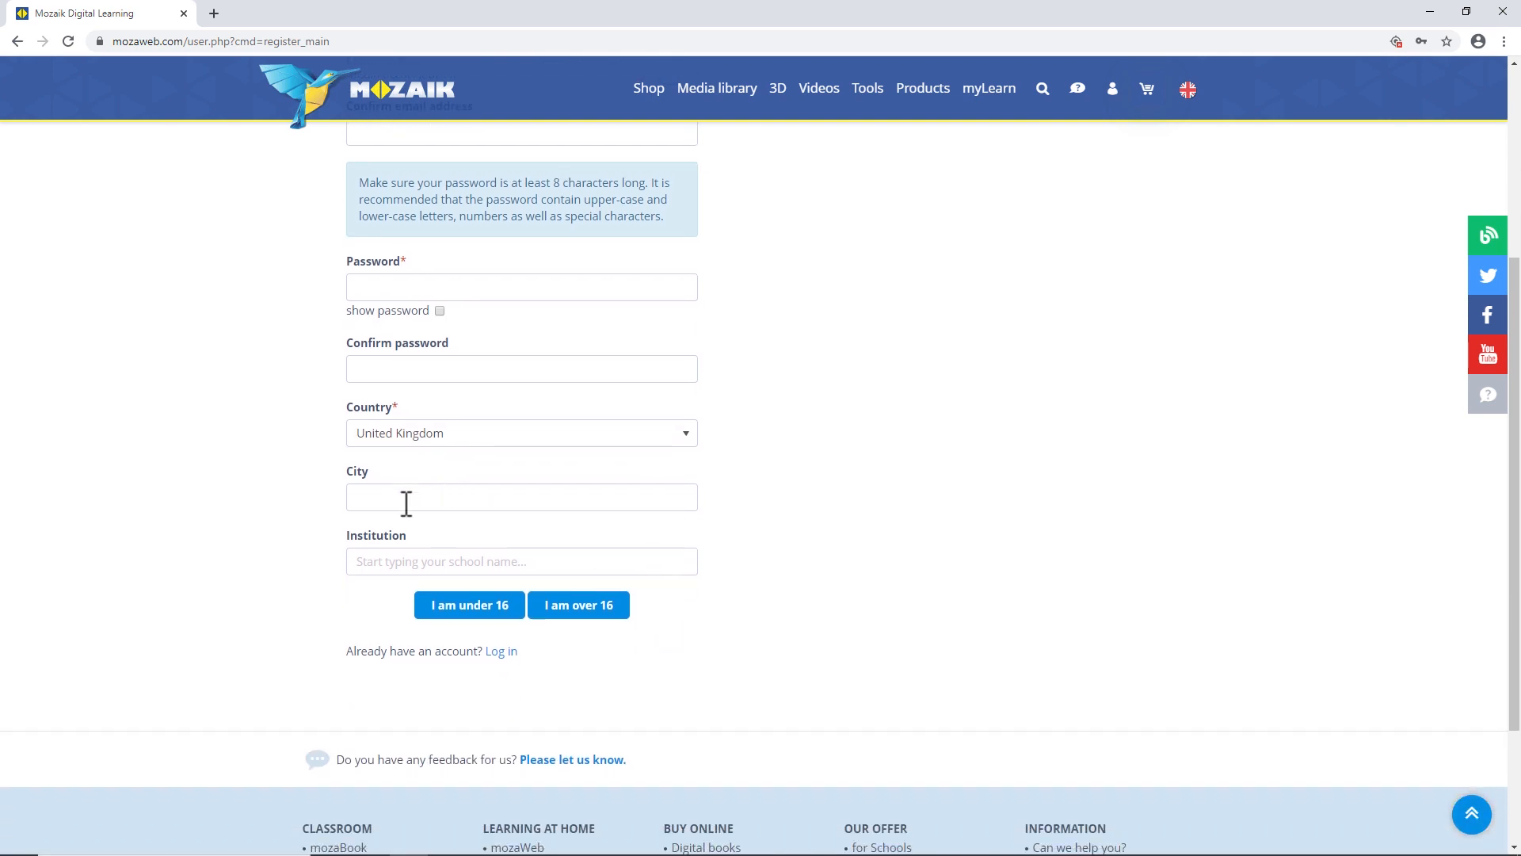
Search 'dar' in the Institution field and choose Aberdare Park Primary.
{"action": "left_click", "coordinate": [521, 561]}
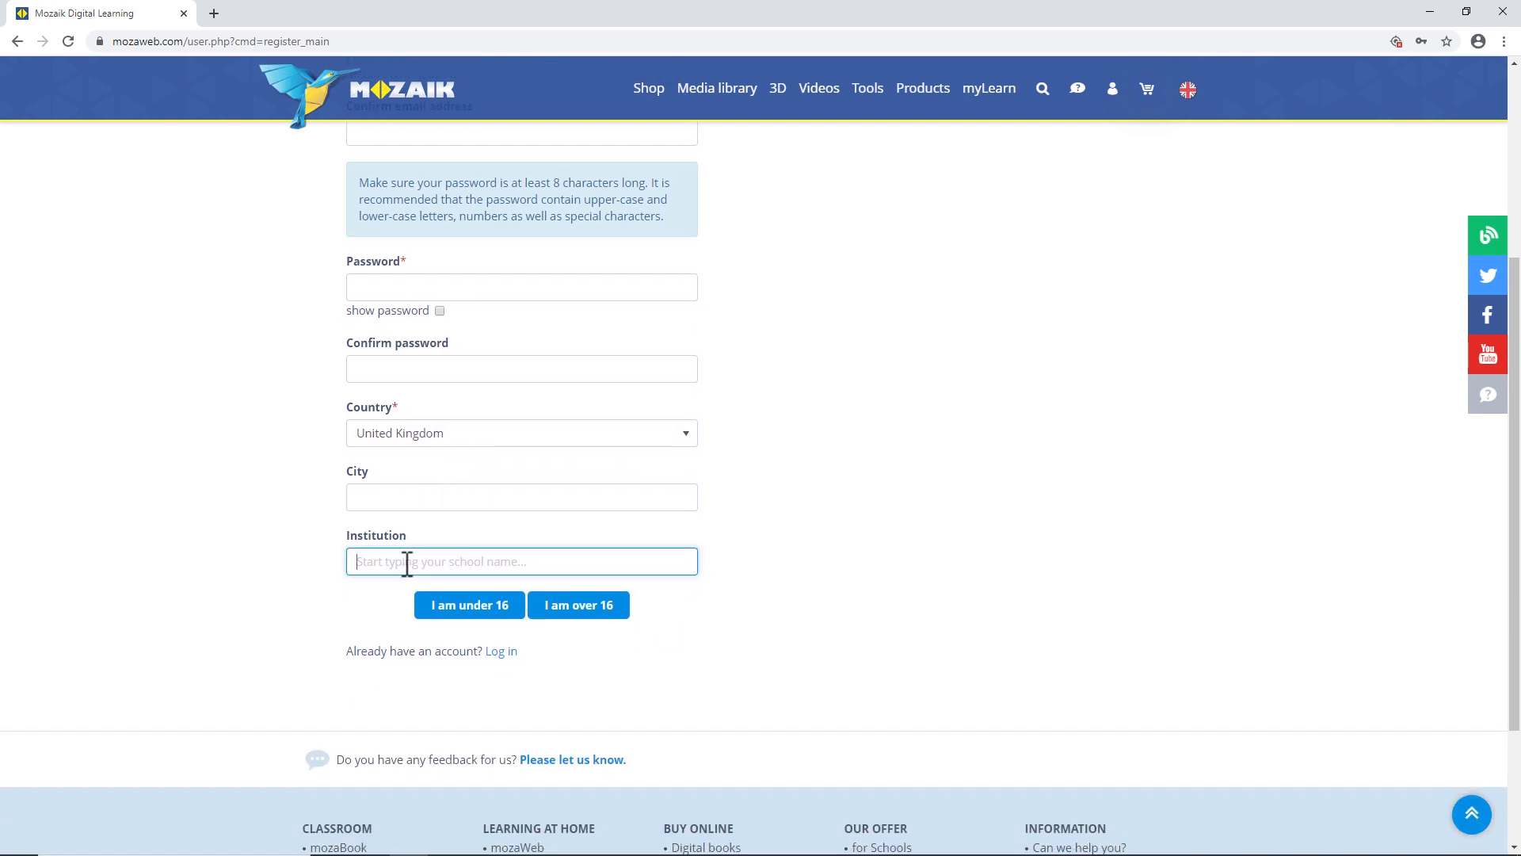
{"action": "type", "text": "dar"}
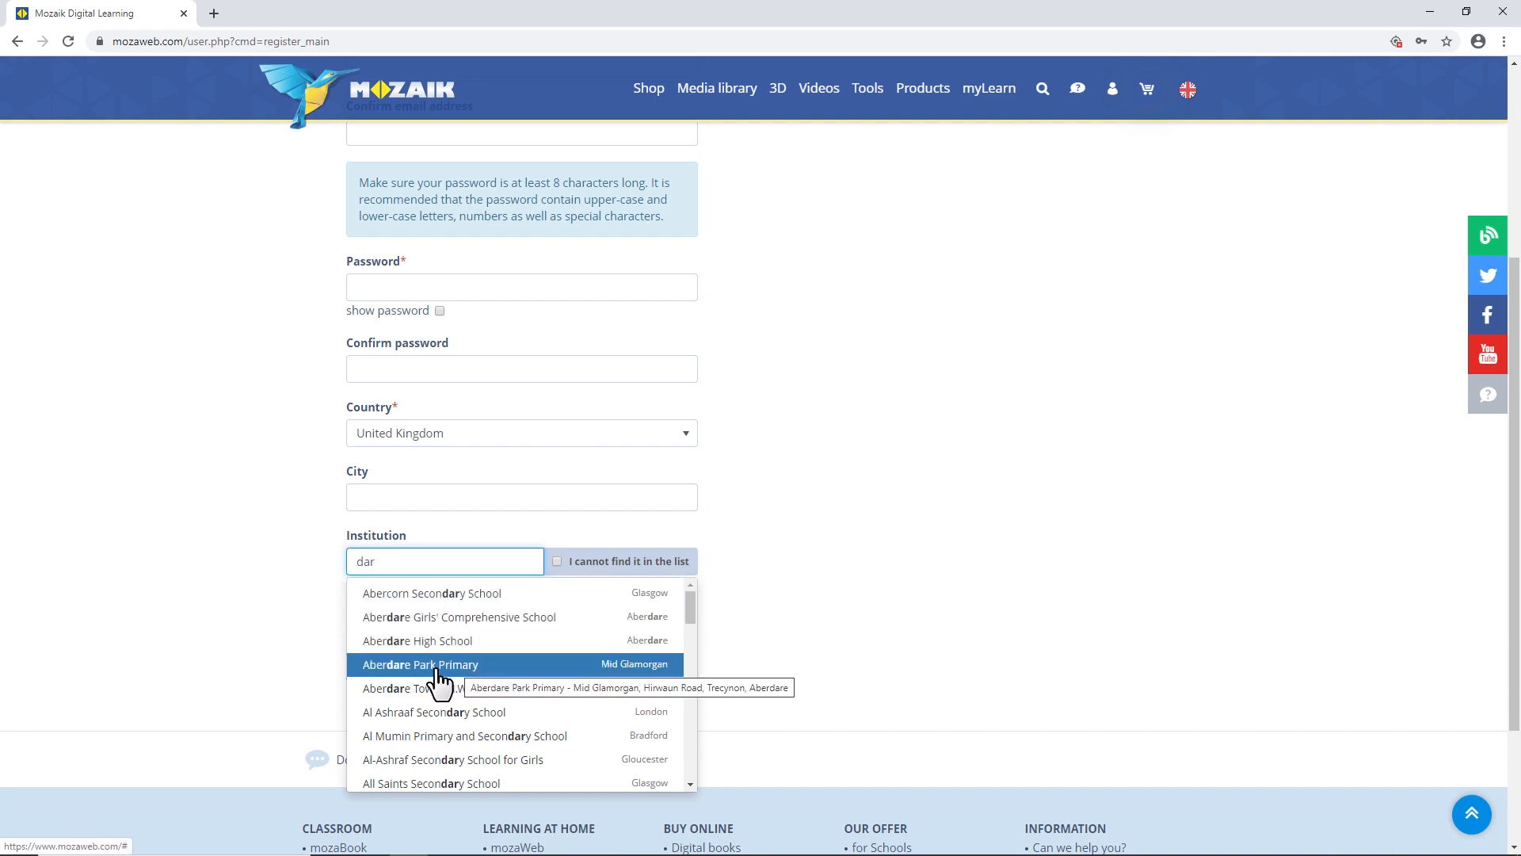
{"action": "left_click", "coordinate": [420, 664]}
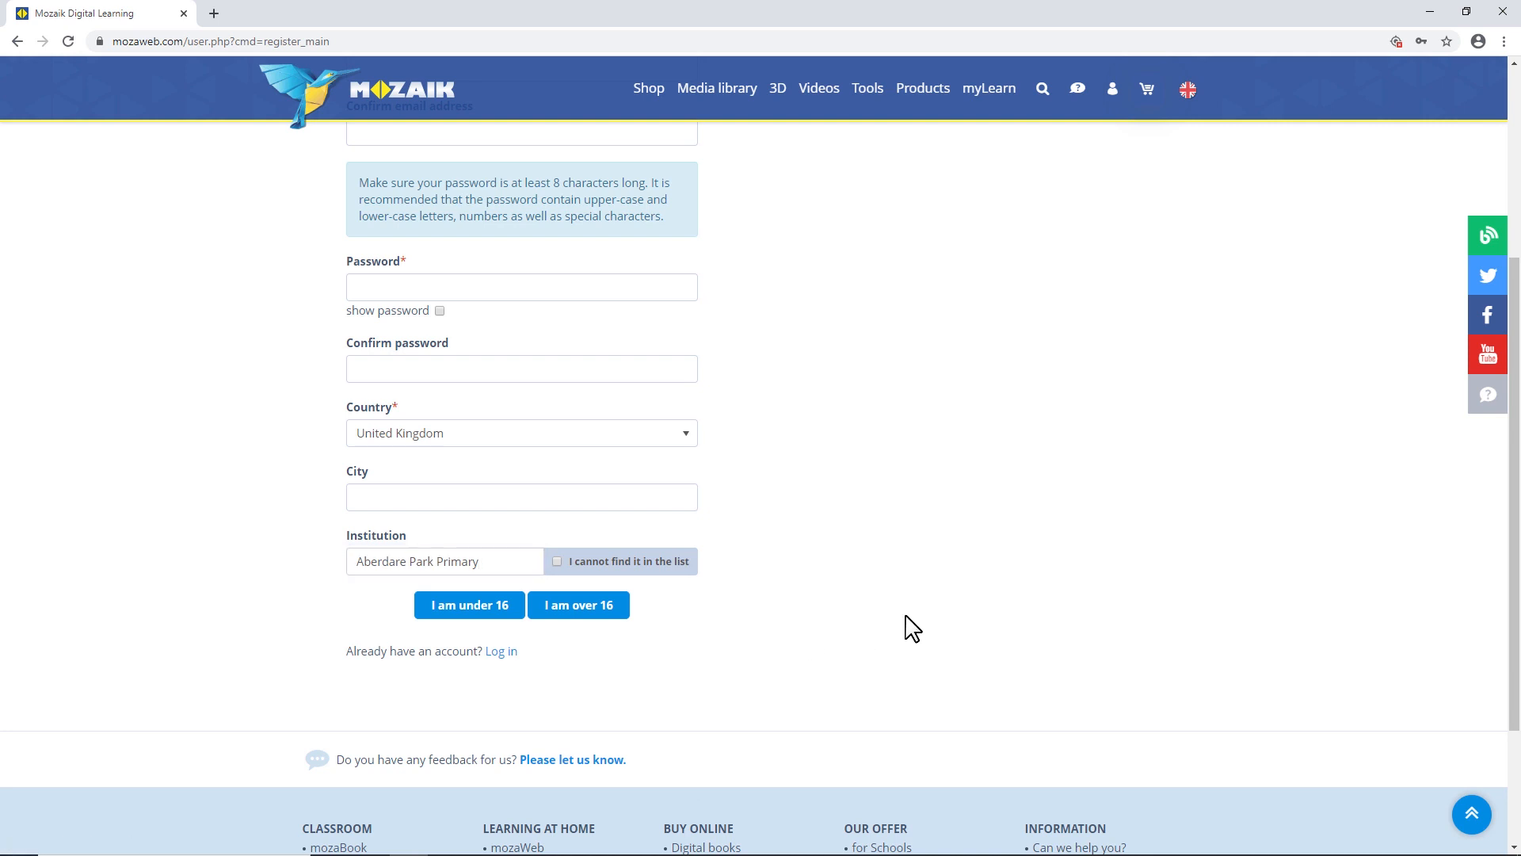
{"action": "scroll", "scroll_direction": "up", "scroll_amount": 3}
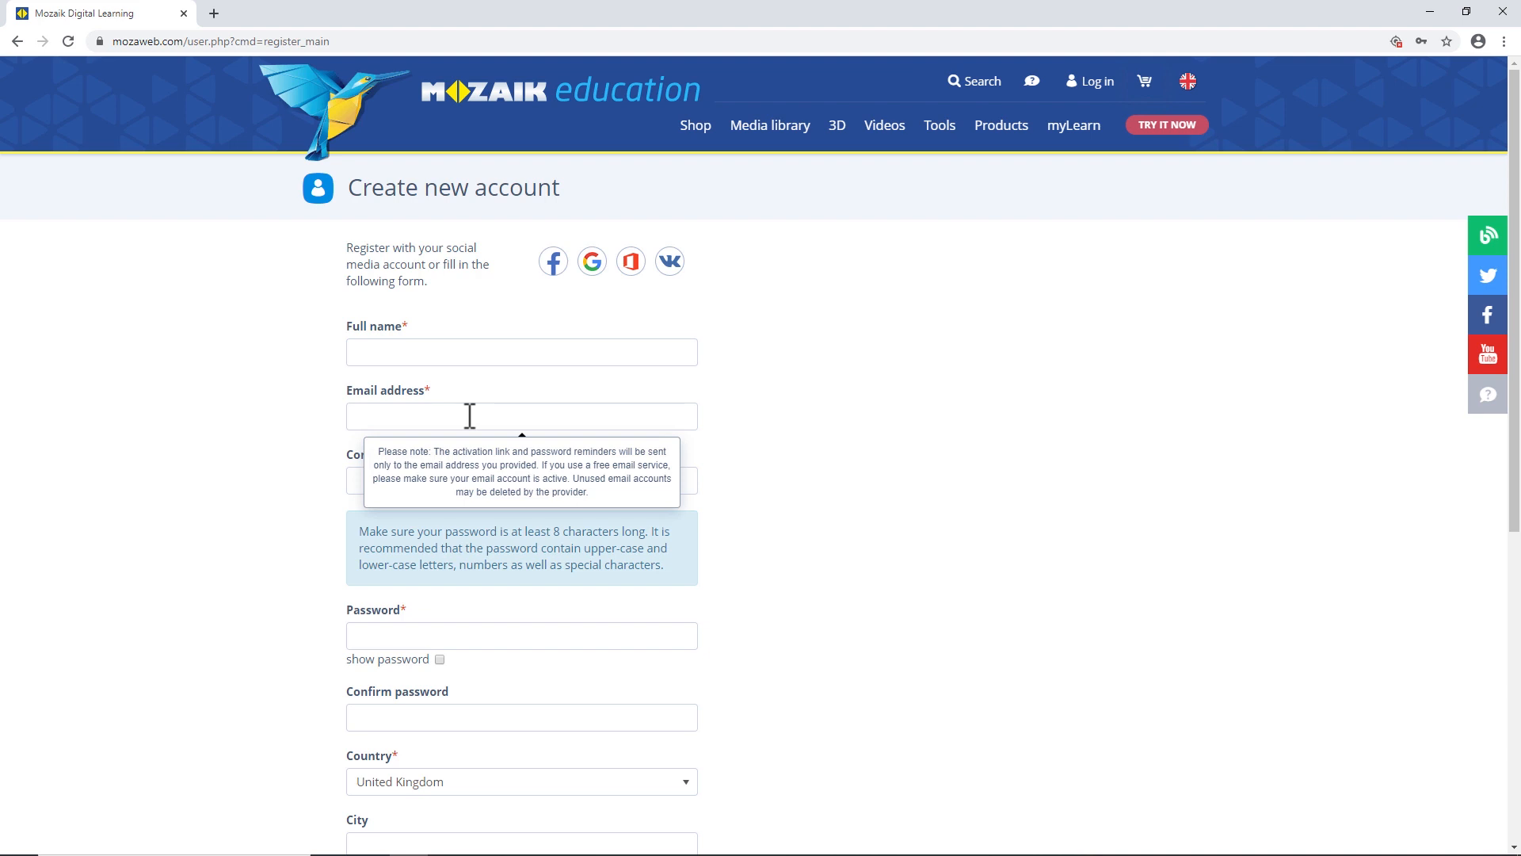
{"action": "mouse_move", "coordinate": [970, 379]}
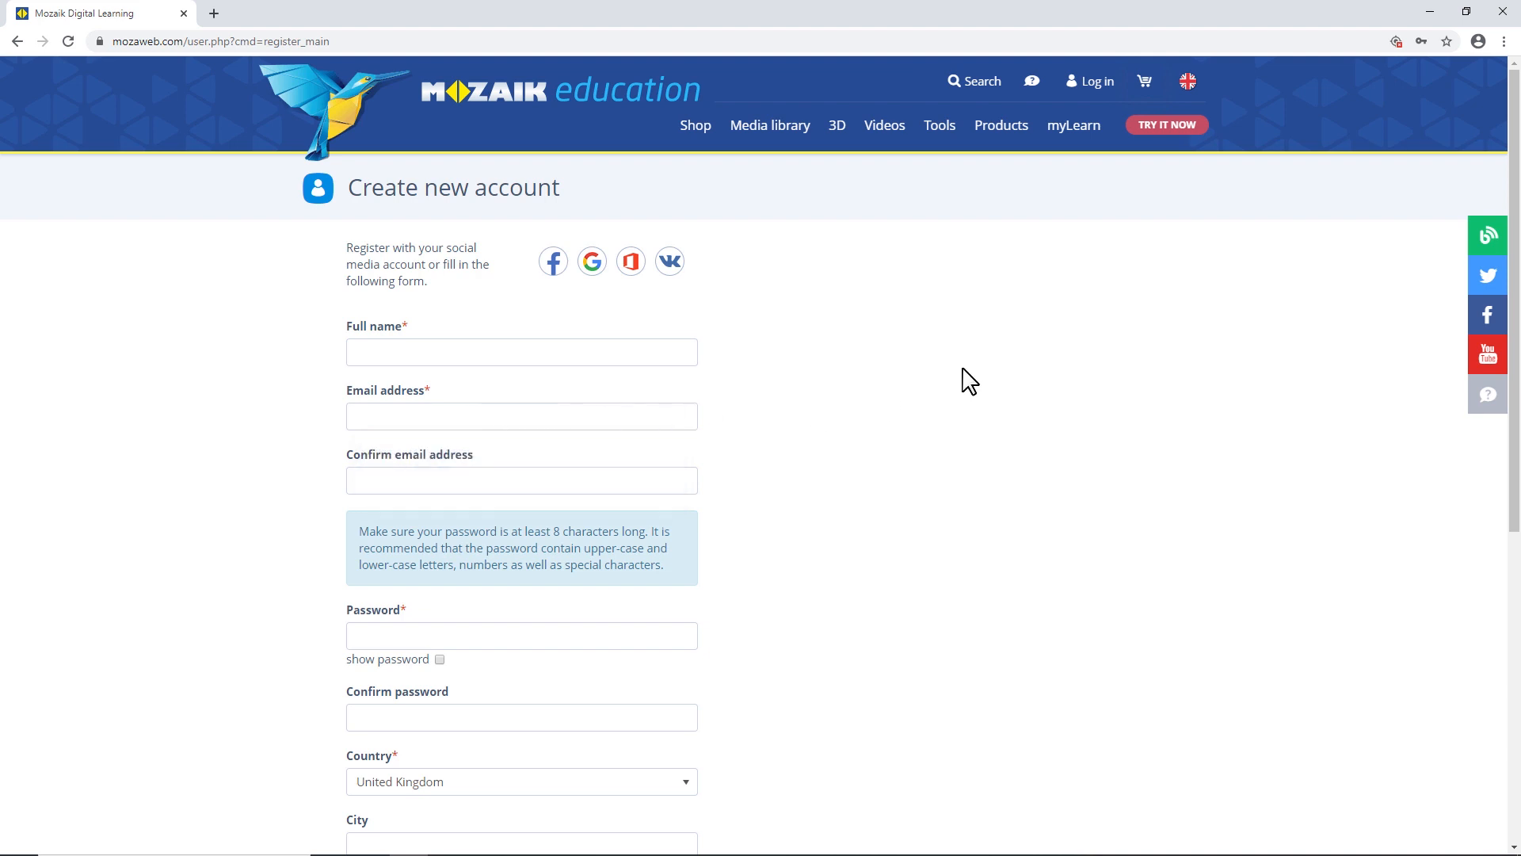
{"action": "mouse_move", "coordinate": [1090, 81]}
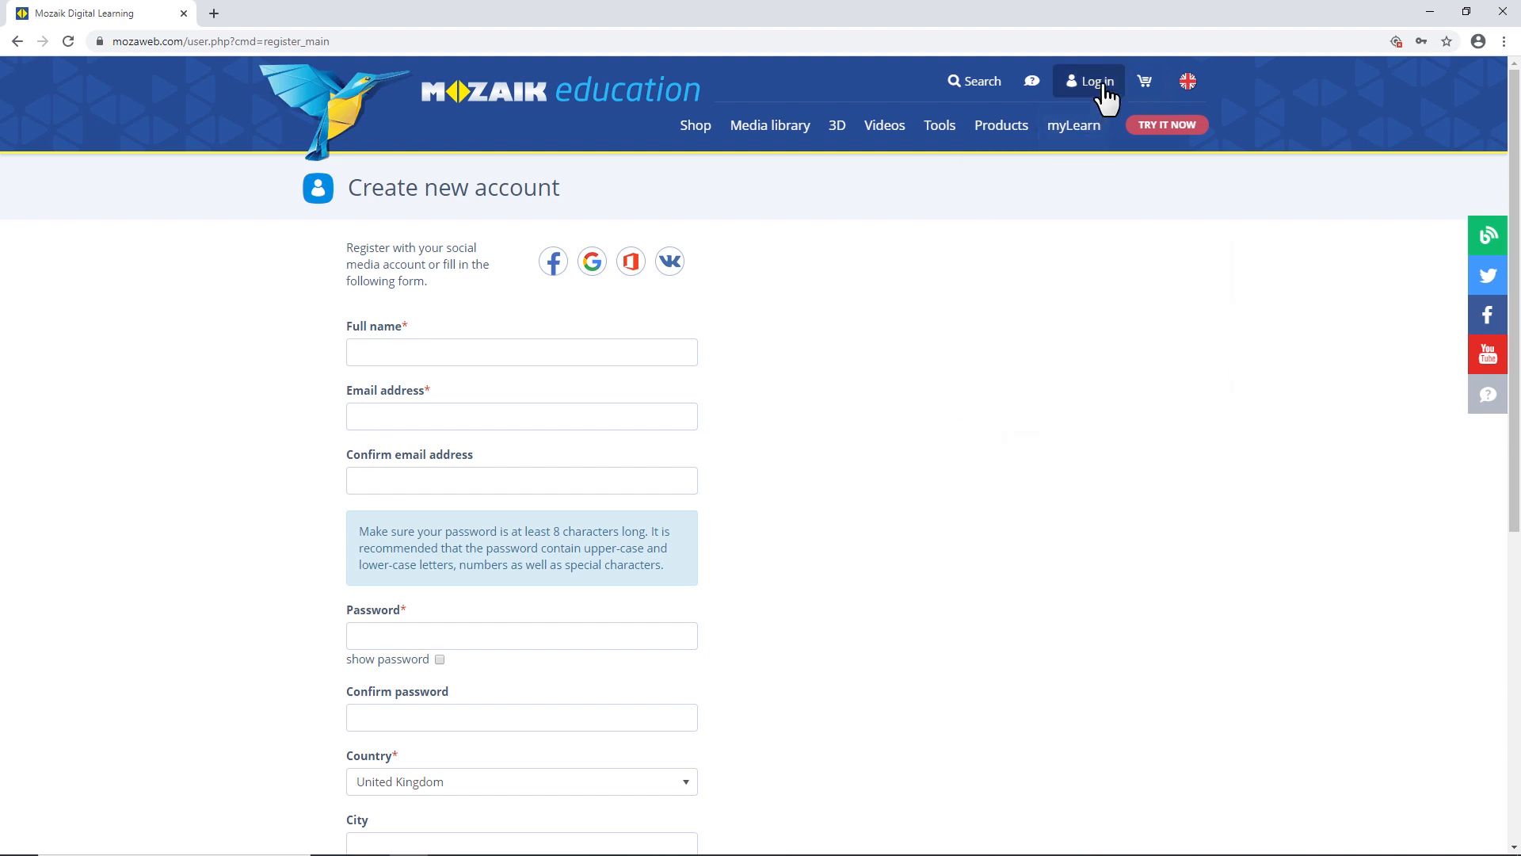
Sign in with the saved login details to reach the MyLearn dashboard.
{"action": "left_click", "coordinate": [1089, 80]}
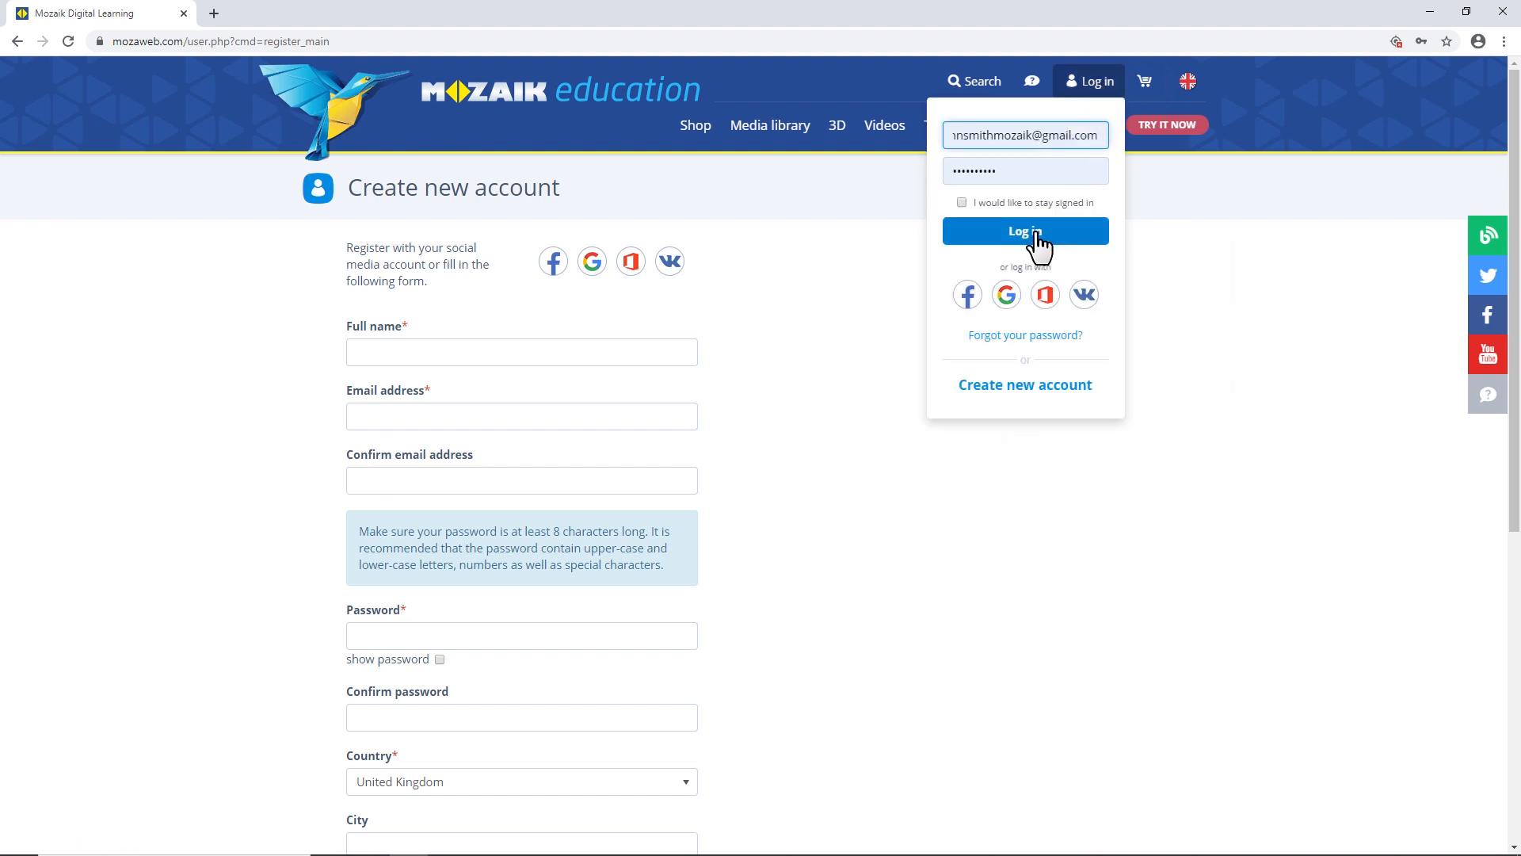
{"action": "left_click", "coordinate": [1025, 231]}
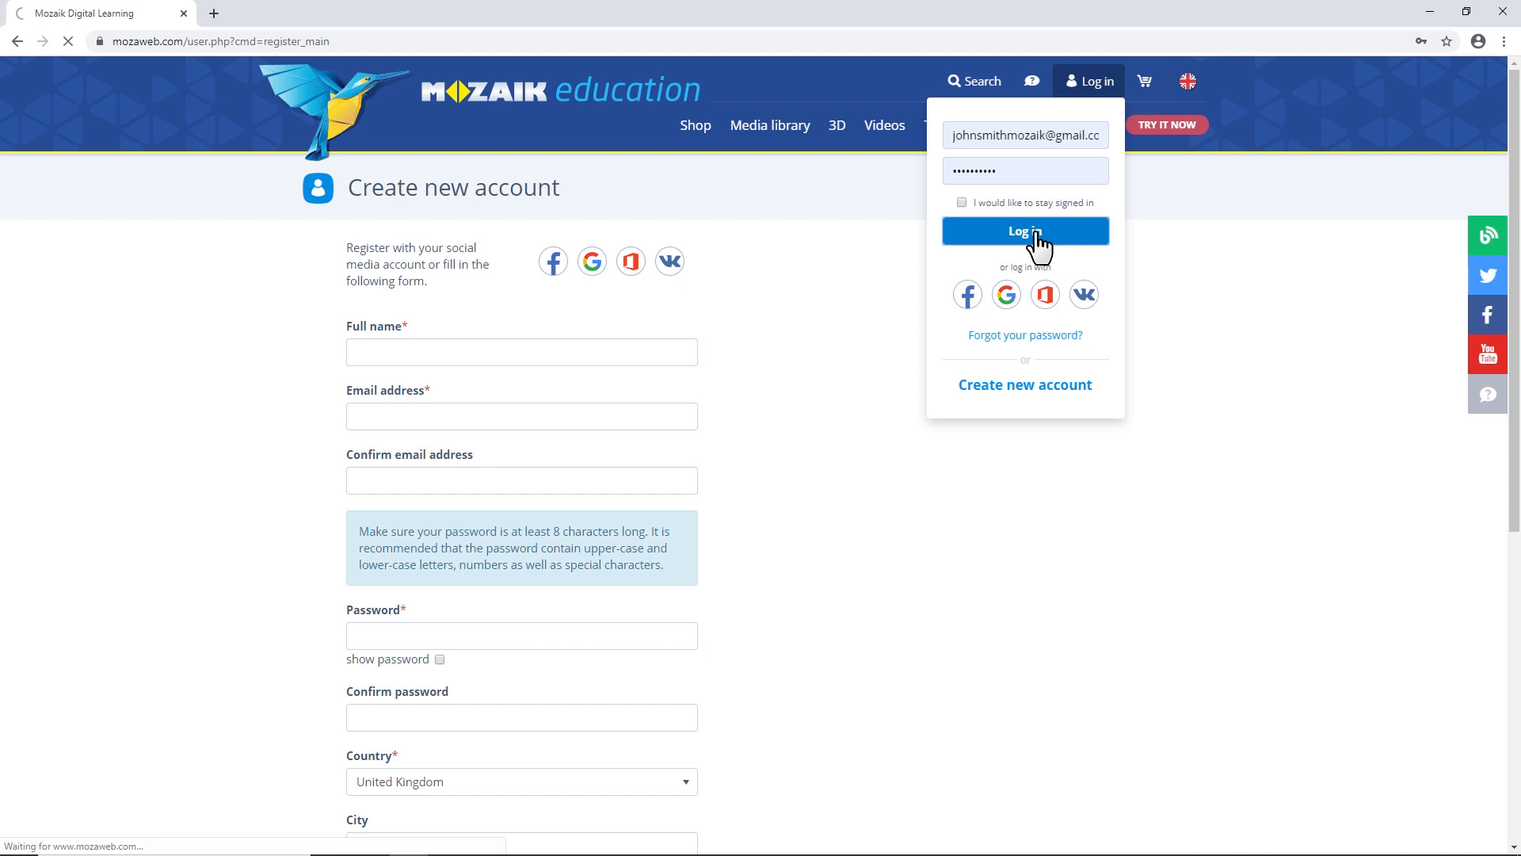
{"action": "left_click", "coordinate": [1025, 231]}
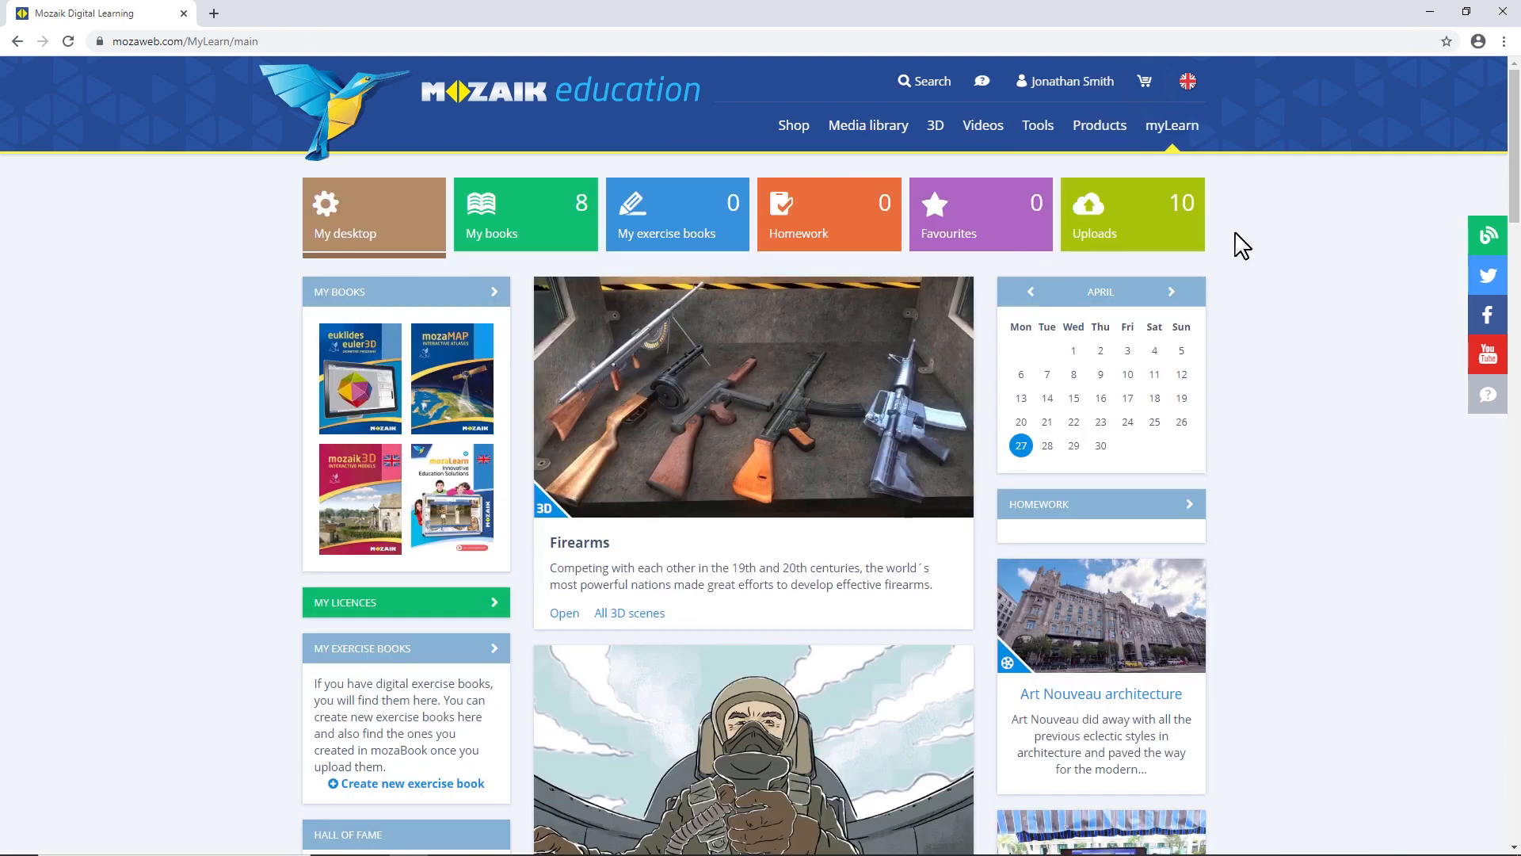
{"action": "mouse_move", "coordinate": [1073, 81]}
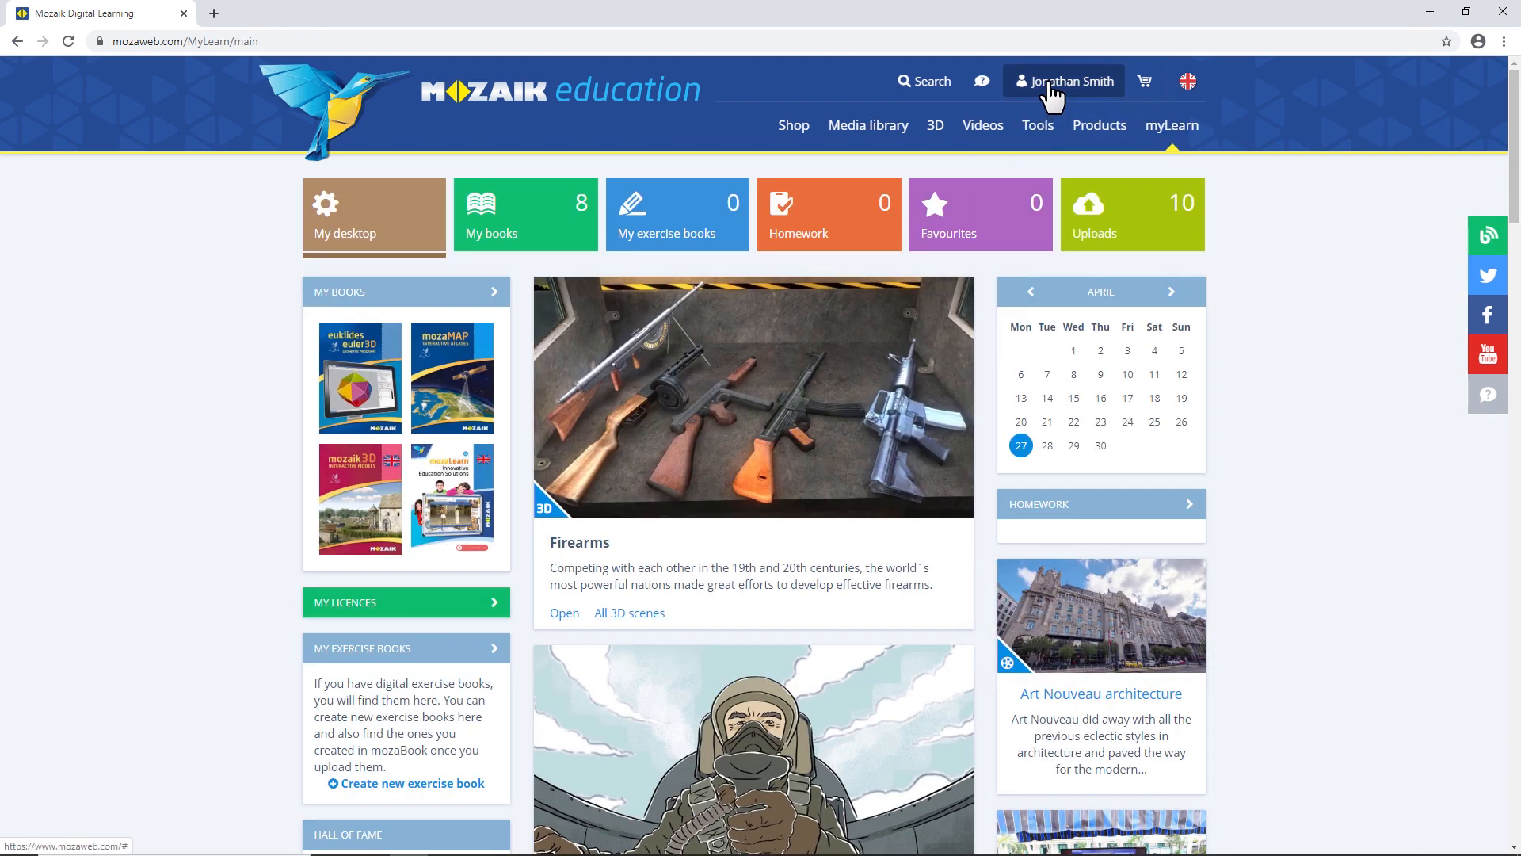
On the profile page, request teacher access rights via 'I am a teacher'.
{"action": "left_click", "coordinate": [1065, 81]}
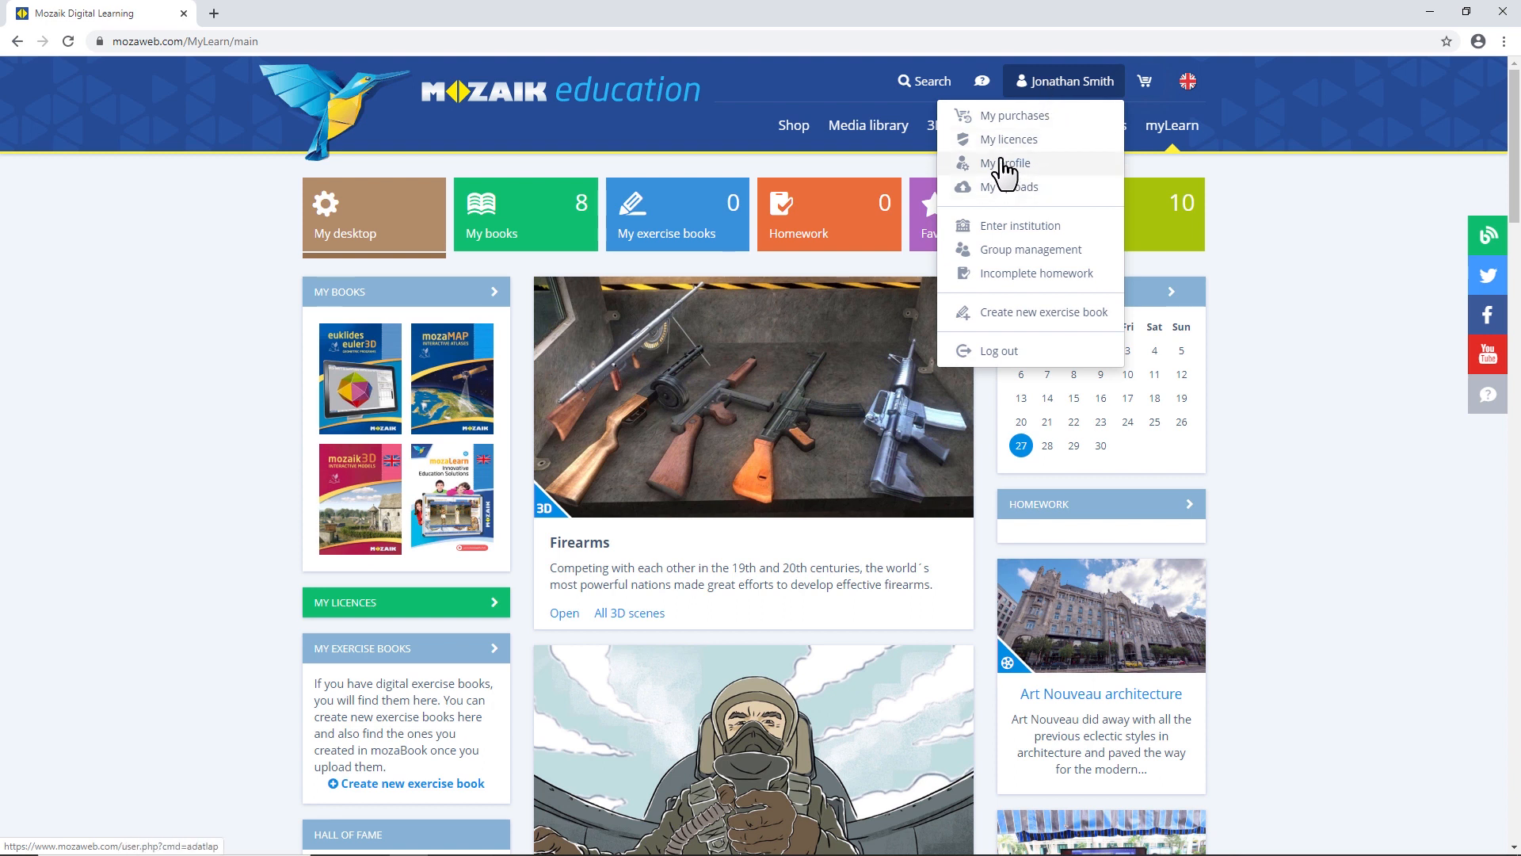
{"action": "left_click", "coordinate": [1008, 162]}
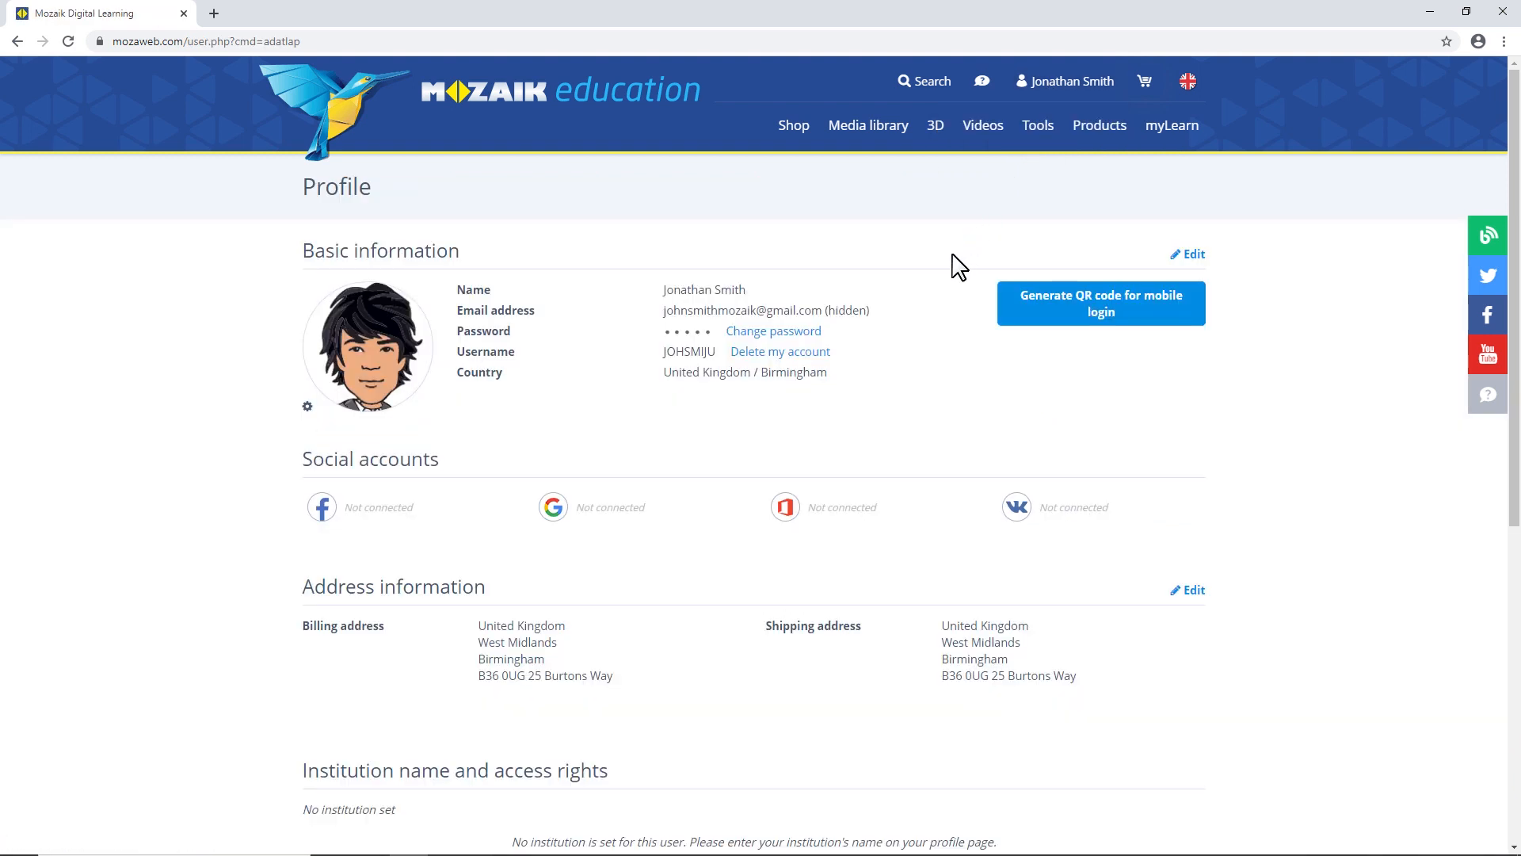
{"action": "scroll", "scroll_direction": "down", "scroll_amount": 3}
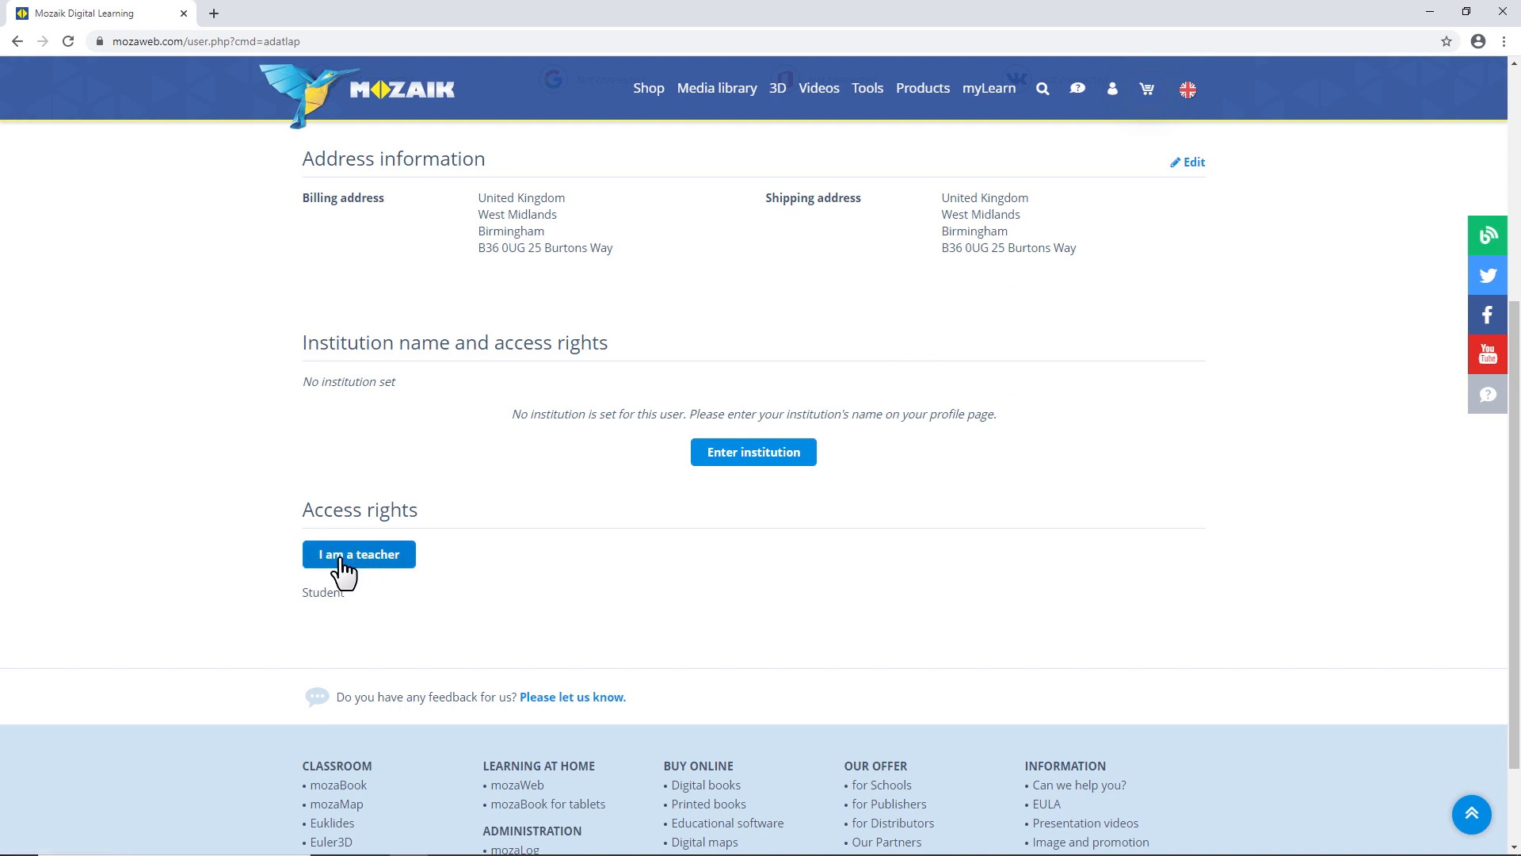
{"action": "left_click", "coordinate": [358, 554]}
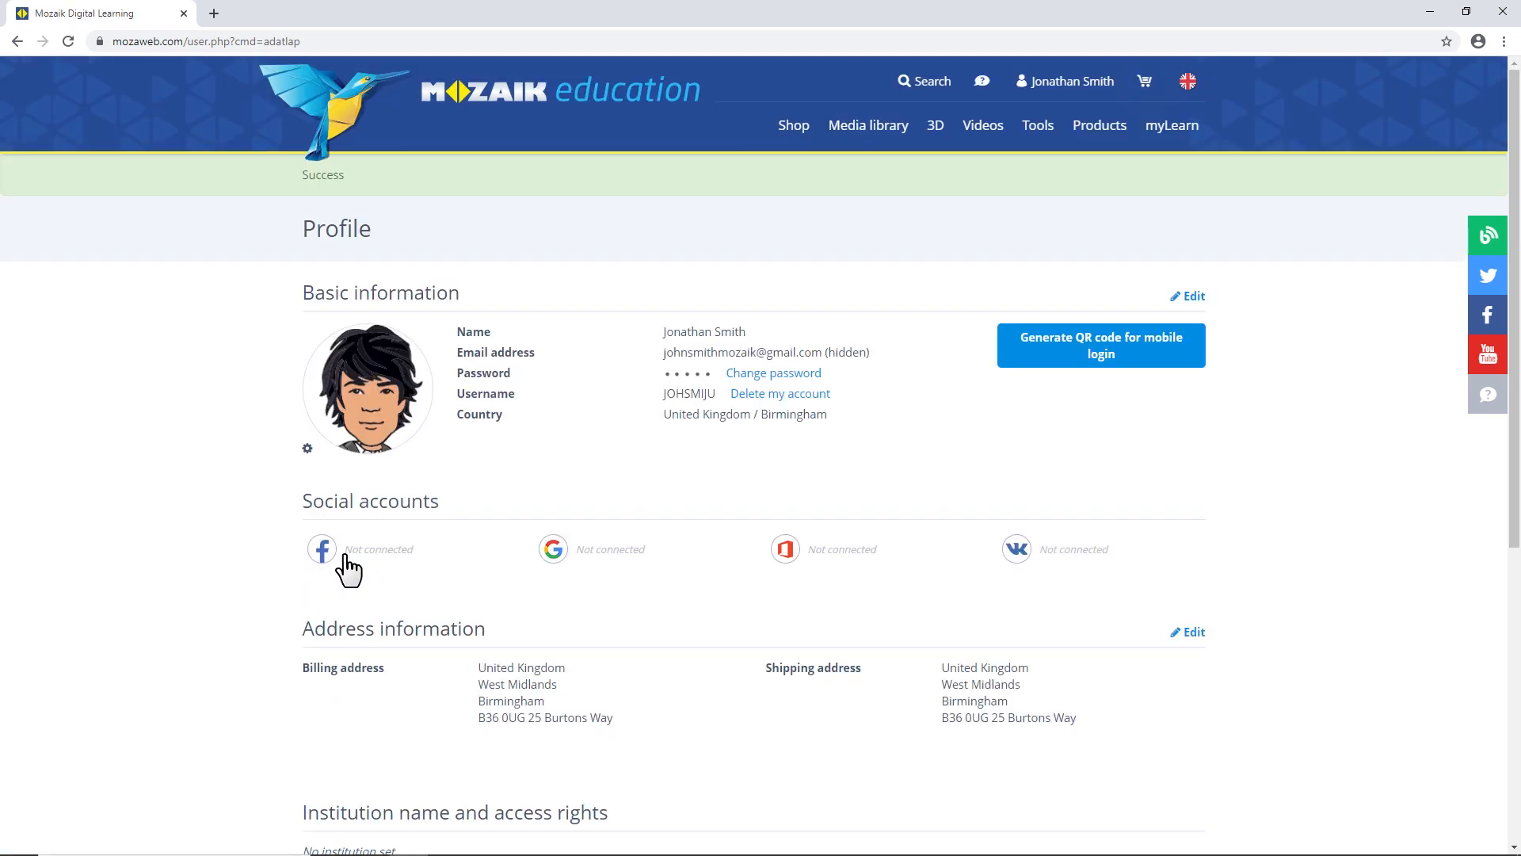
{"action": "left_click", "coordinate": [1071, 81]}
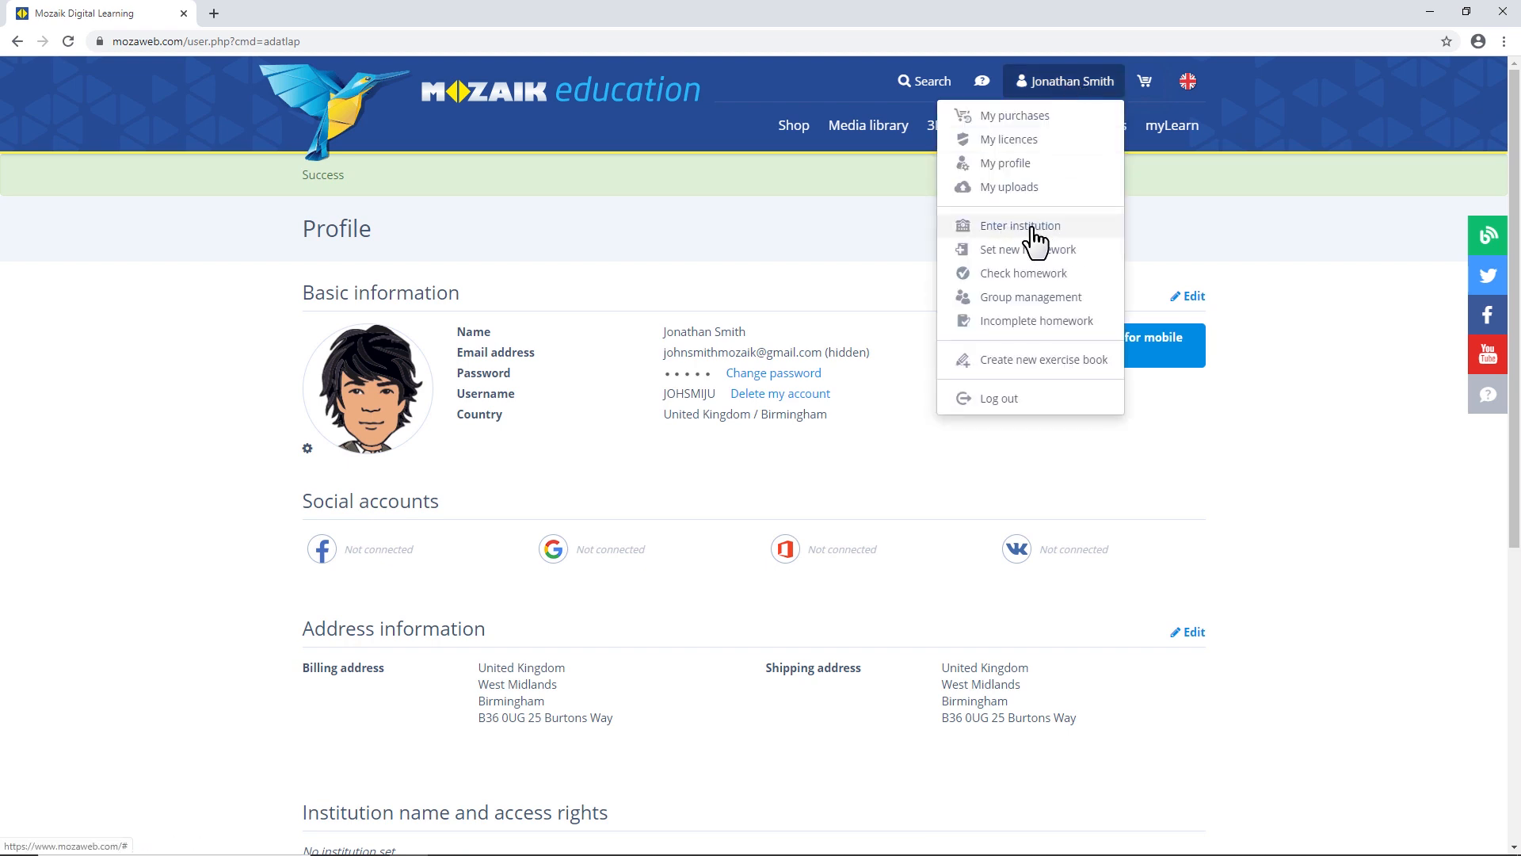
Add Aberdare Park Primary as the profile's institution by searching 'dar' and save it.
{"action": "left_click", "coordinate": [1019, 225]}
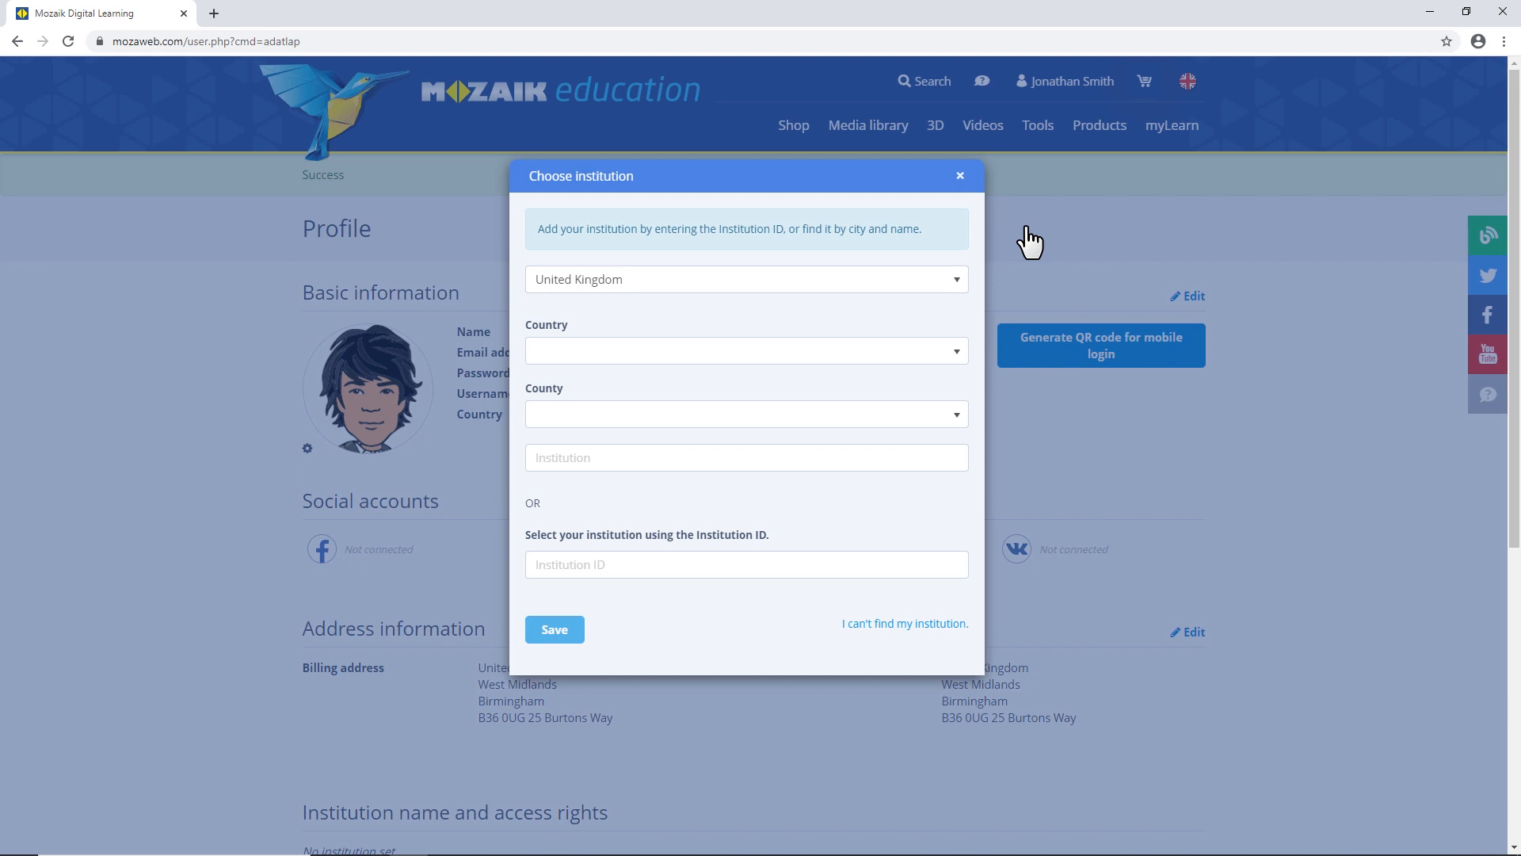
{"action": "left_click", "coordinate": [745, 457]}
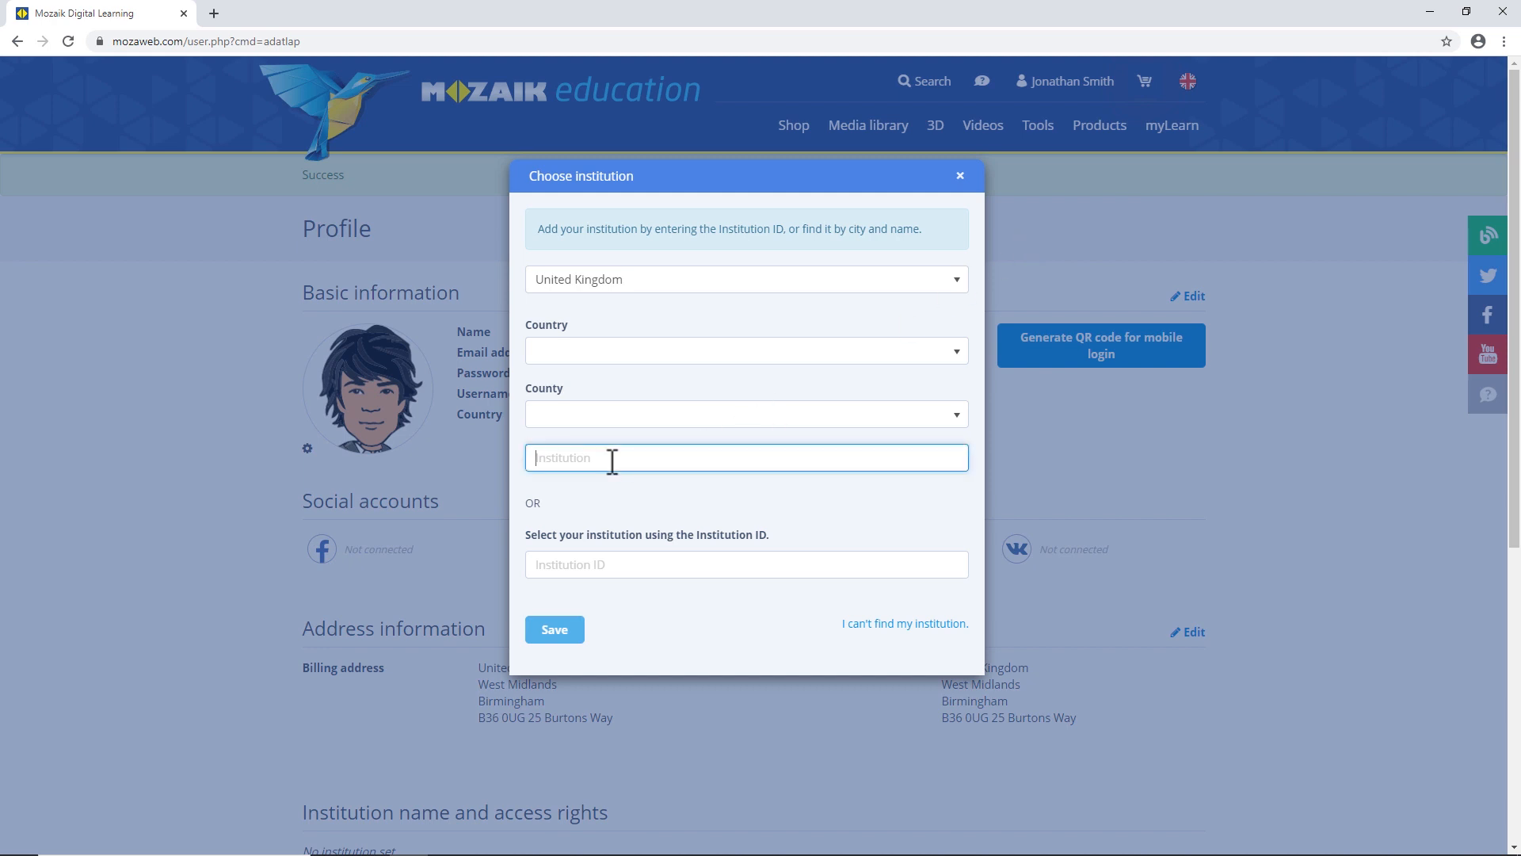
{"action": "type", "text": "dar"}
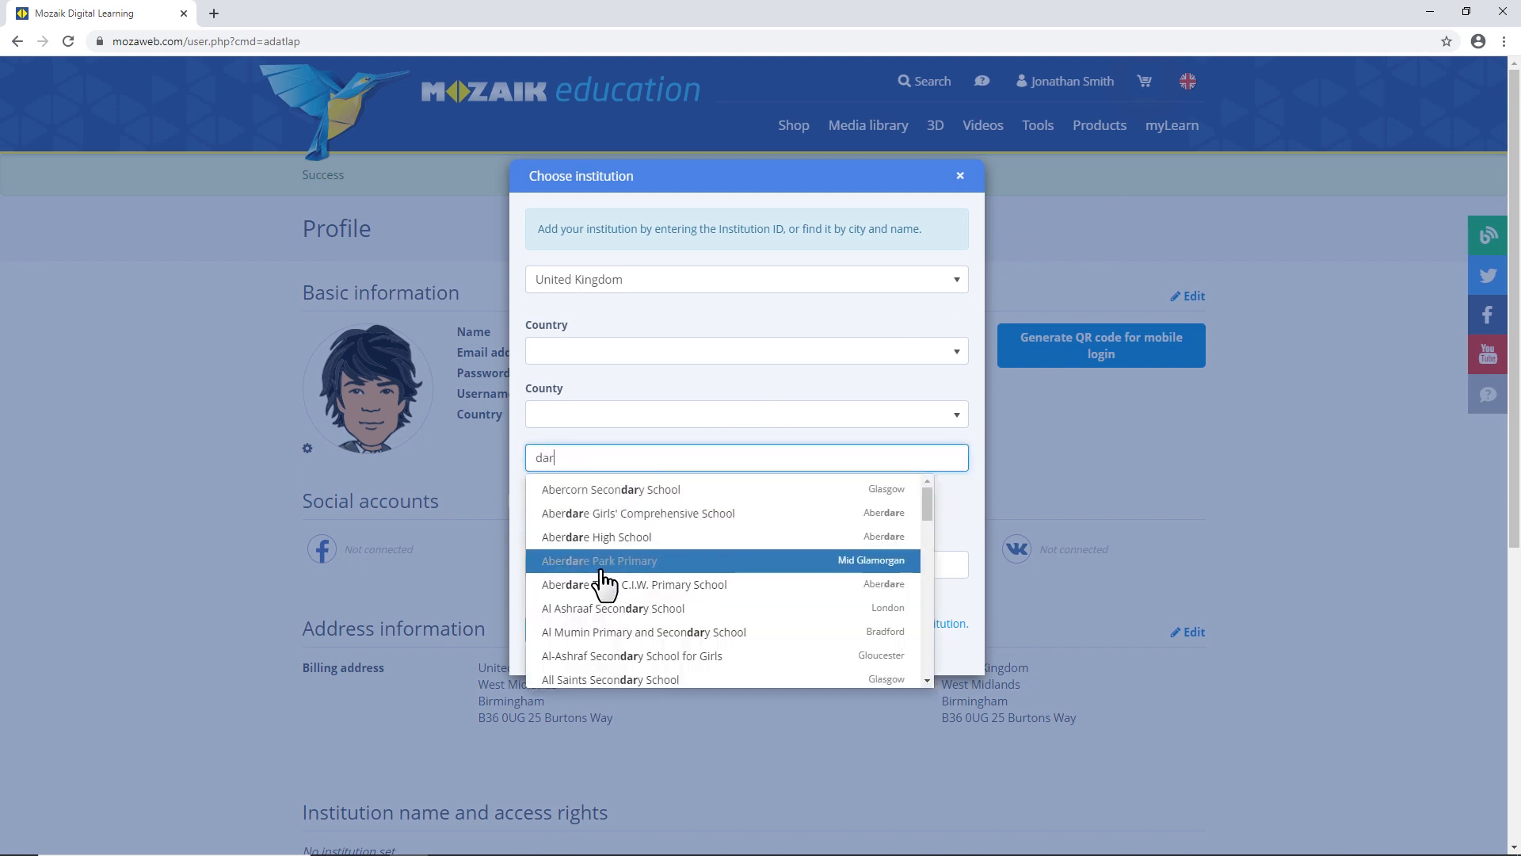
{"action": "left_click", "coordinate": [599, 561]}
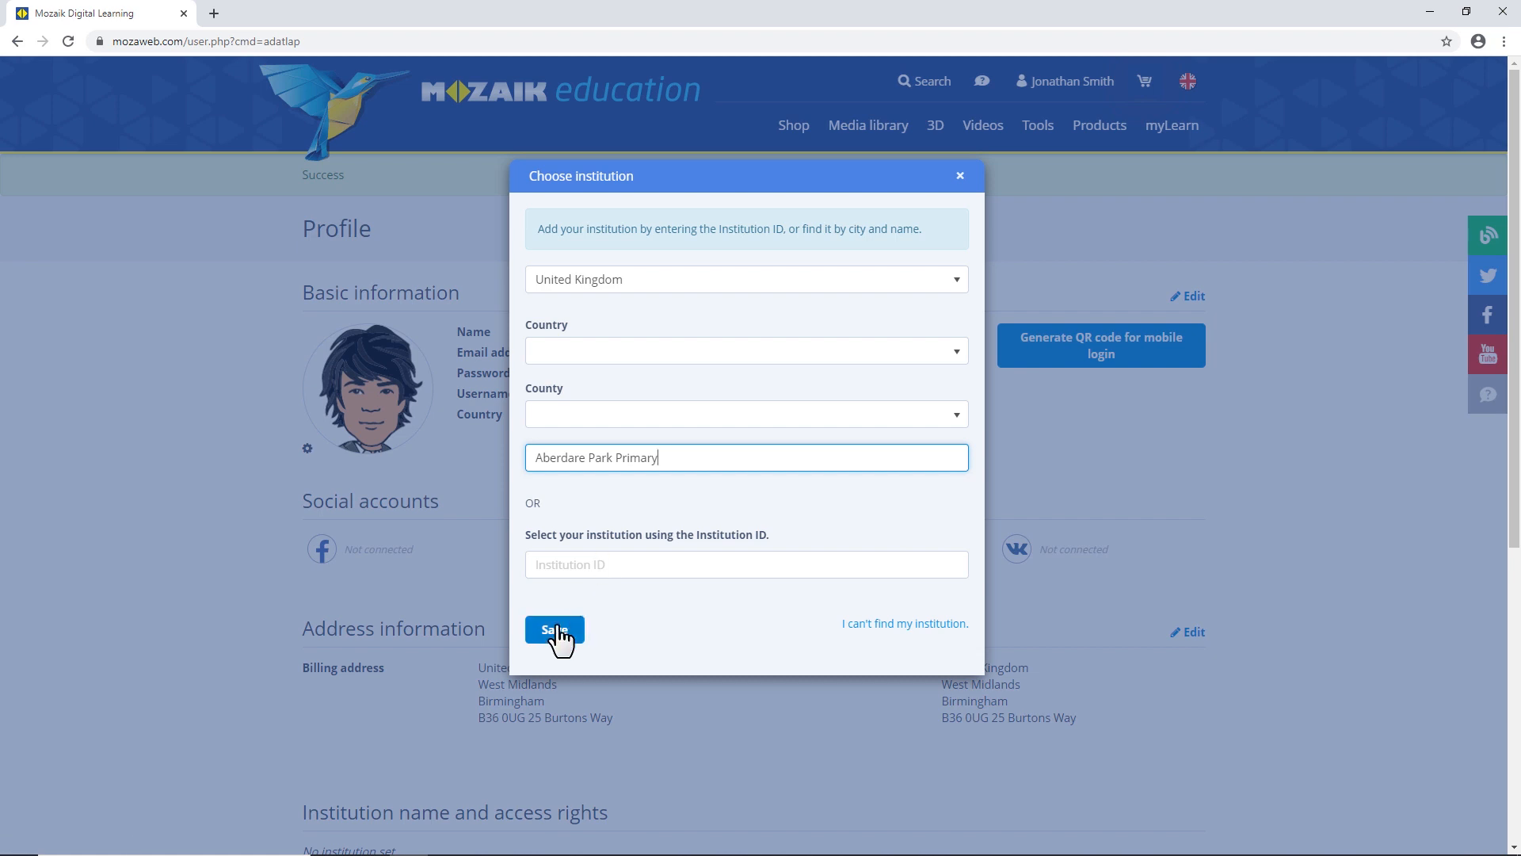
{"action": "left_click", "coordinate": [554, 629]}
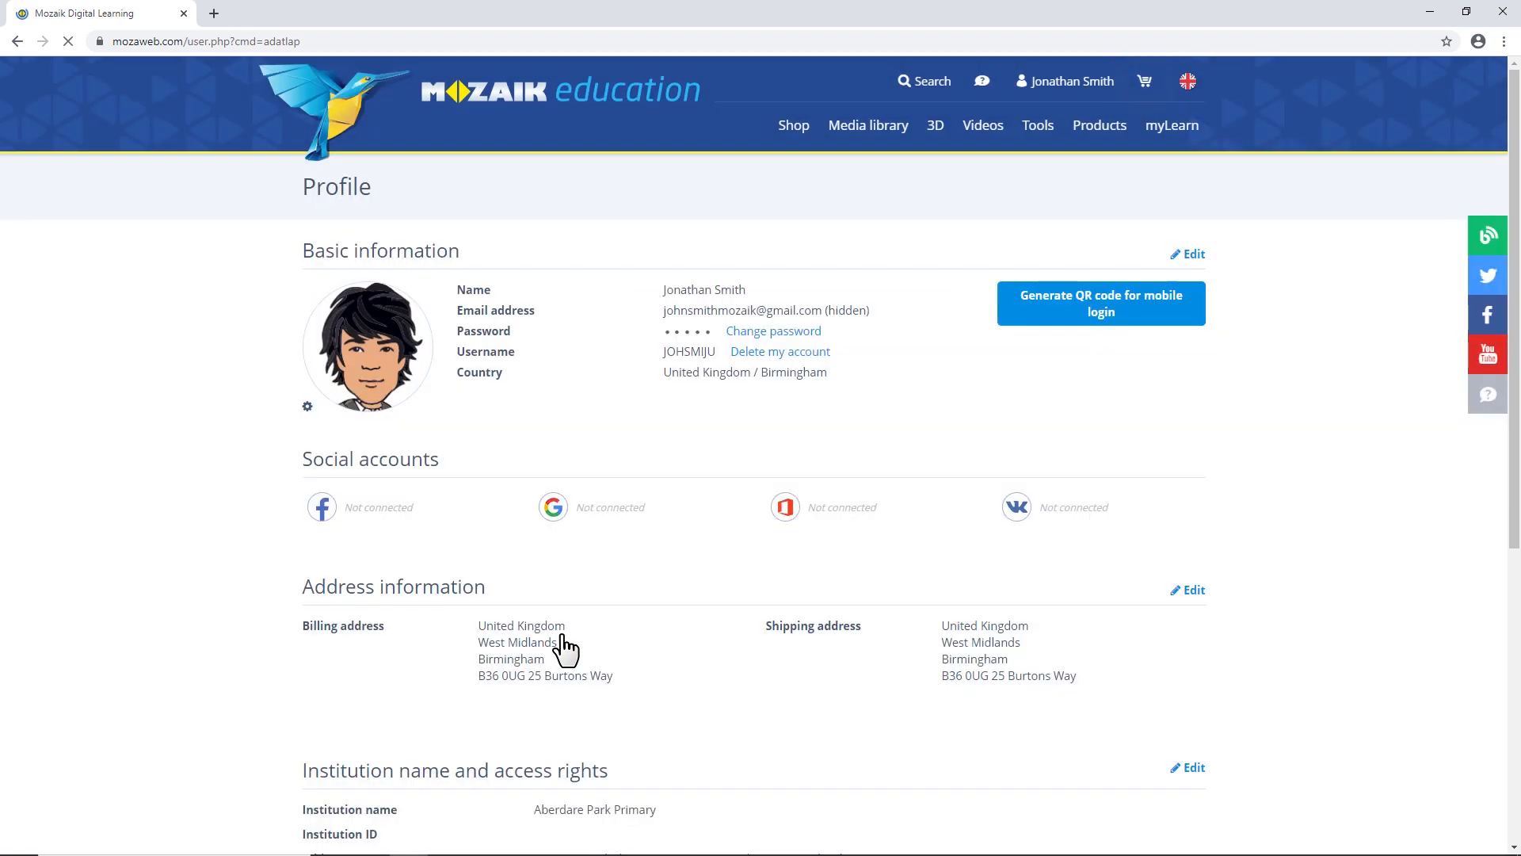
Remove the Aberdare Park Primary link so the profile reads no institution set.
{"action": "scroll", "scroll_direction": "down", "scroll_amount": 3}
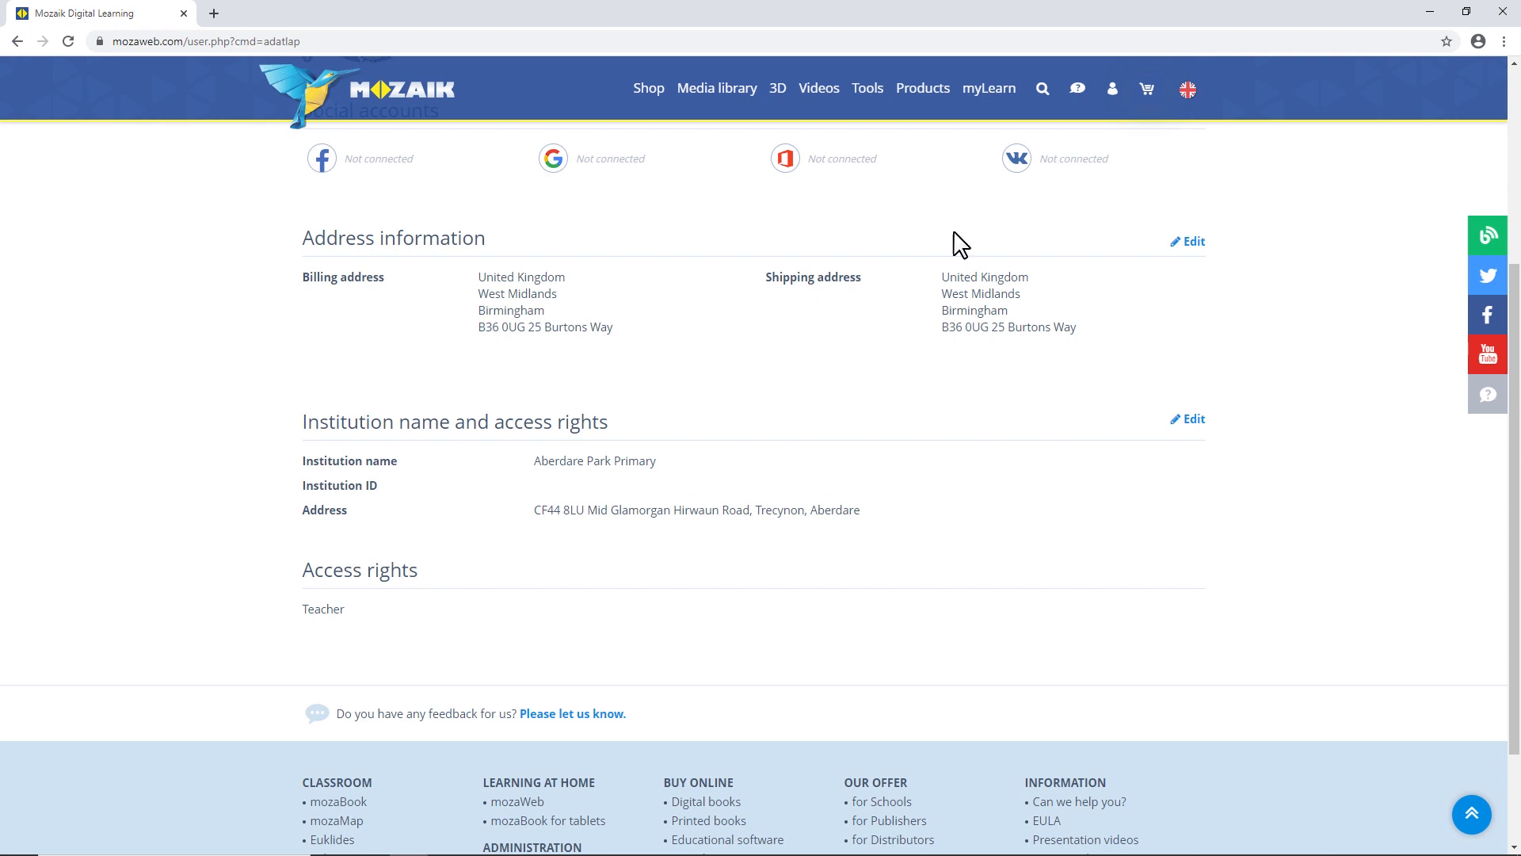
{"action": "left_click", "coordinate": [1112, 89]}
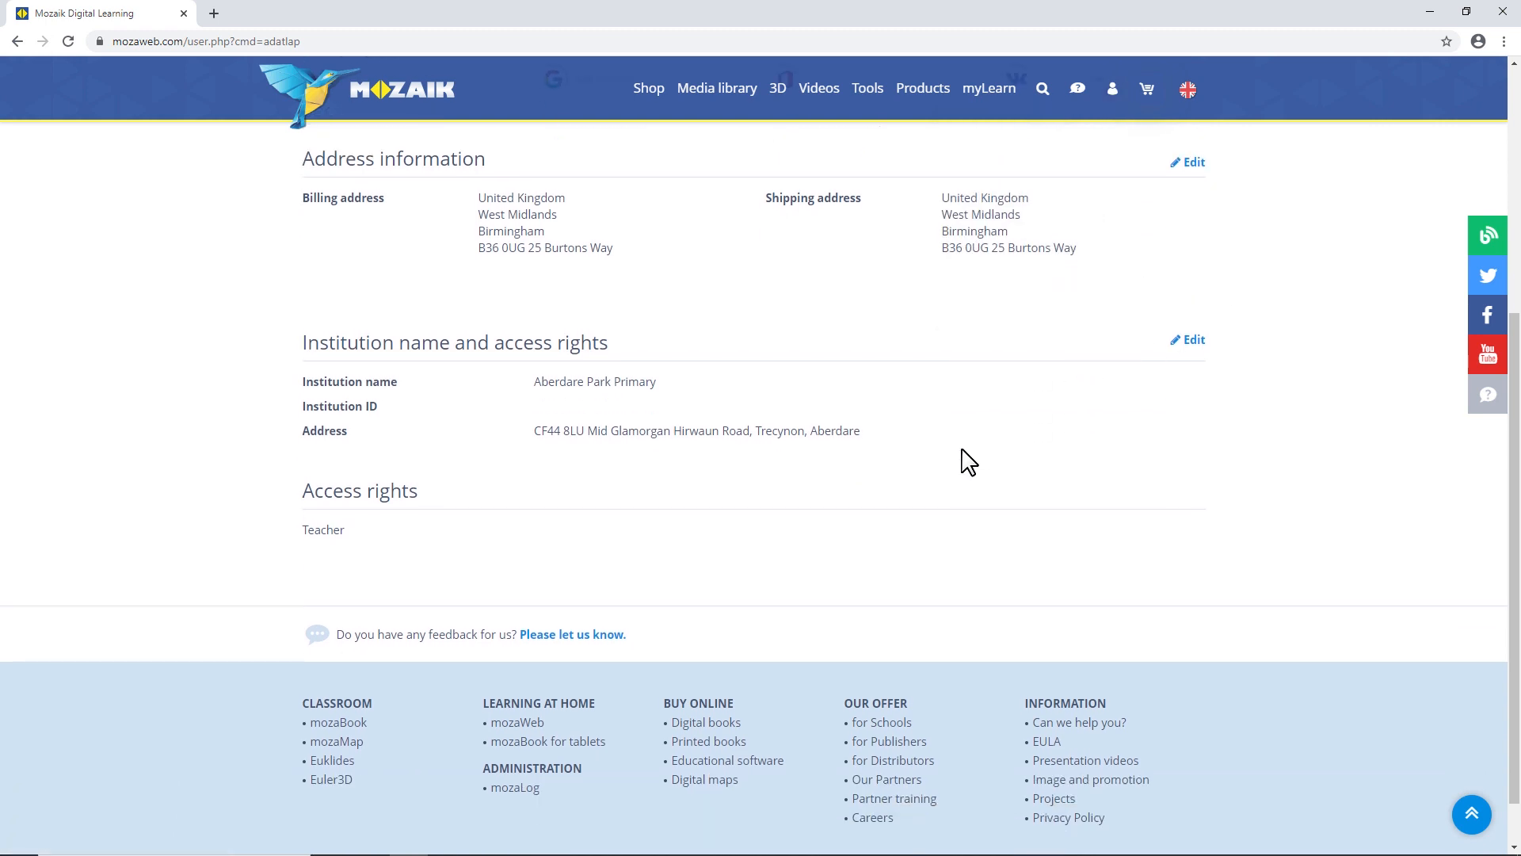
{"action": "mouse_move", "coordinate": [1187, 360]}
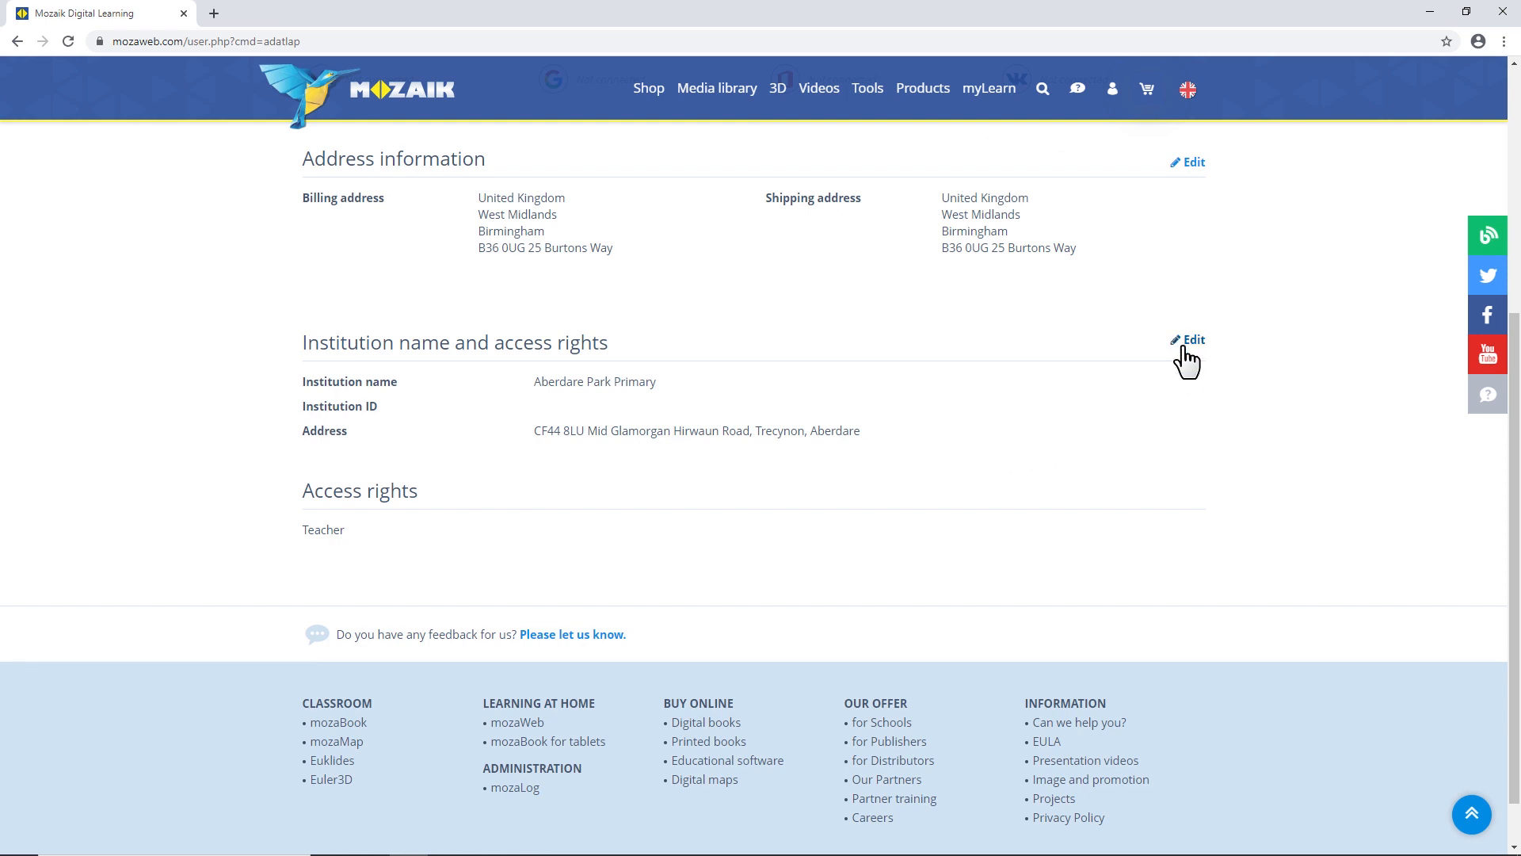
{"action": "left_click", "coordinate": [1186, 339]}
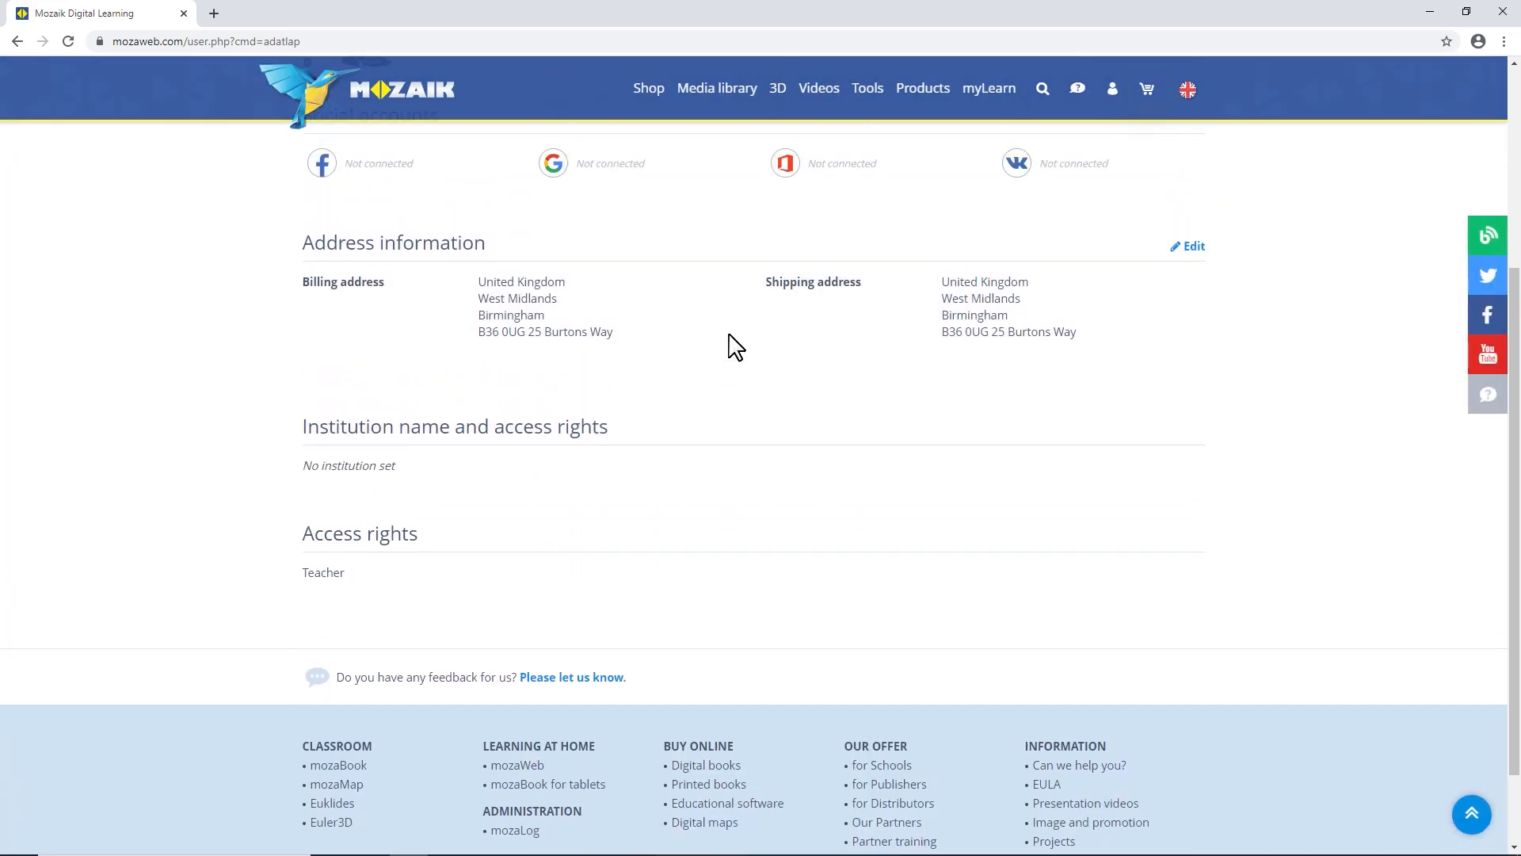
{"action": "left_click", "coordinate": [1065, 80]}
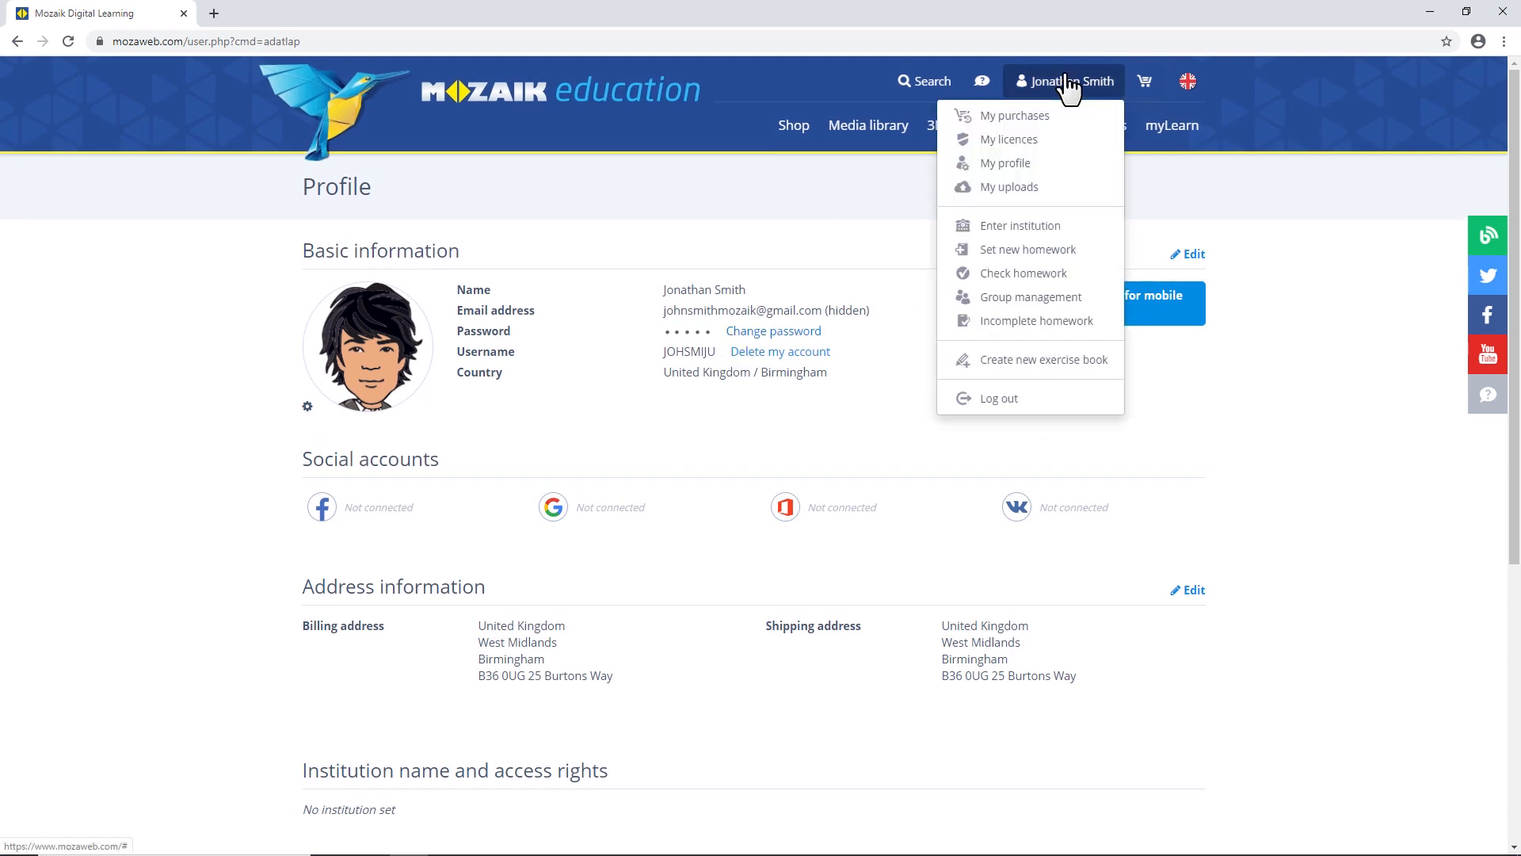
{"action": "mouse_move", "coordinate": [1019, 233]}
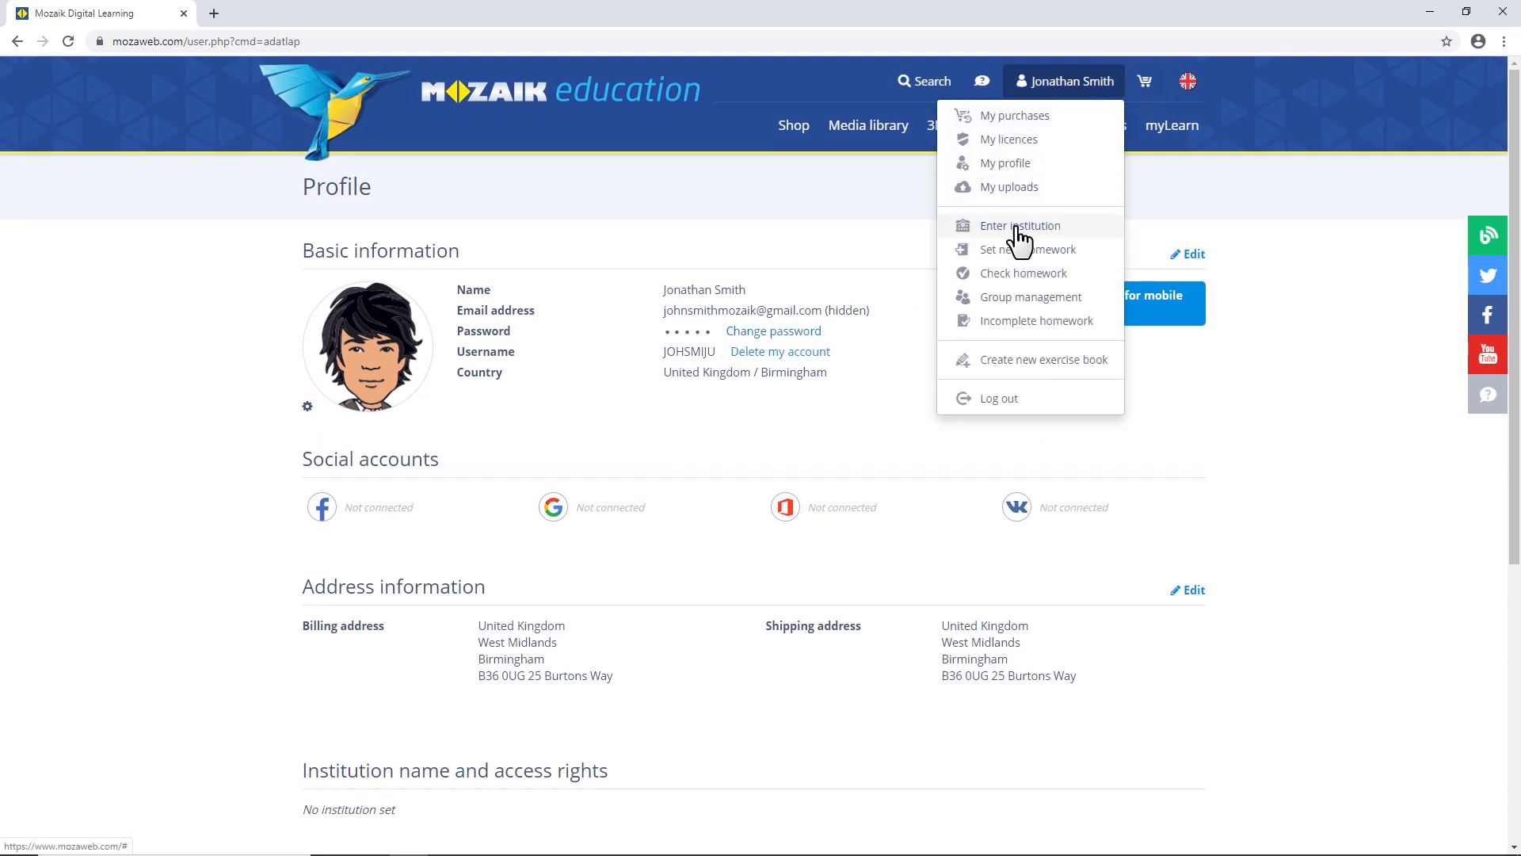
Search 'Birmingham' and save City of Birmingham School (ID 103146) as the institution.
{"action": "left_click", "coordinate": [1019, 225]}
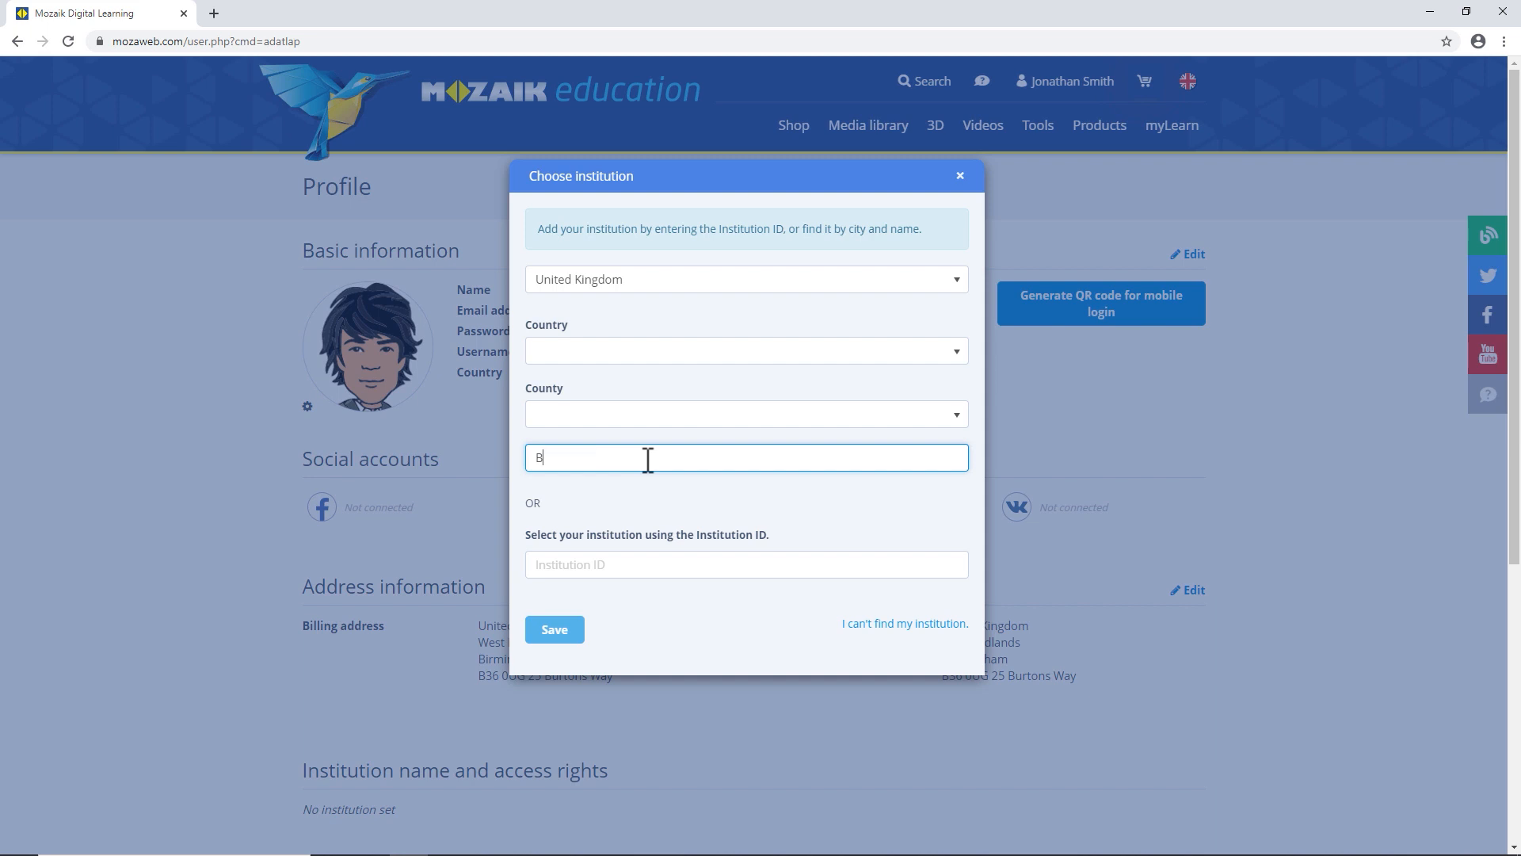
{"action": "type", "text": "Birmingham"}
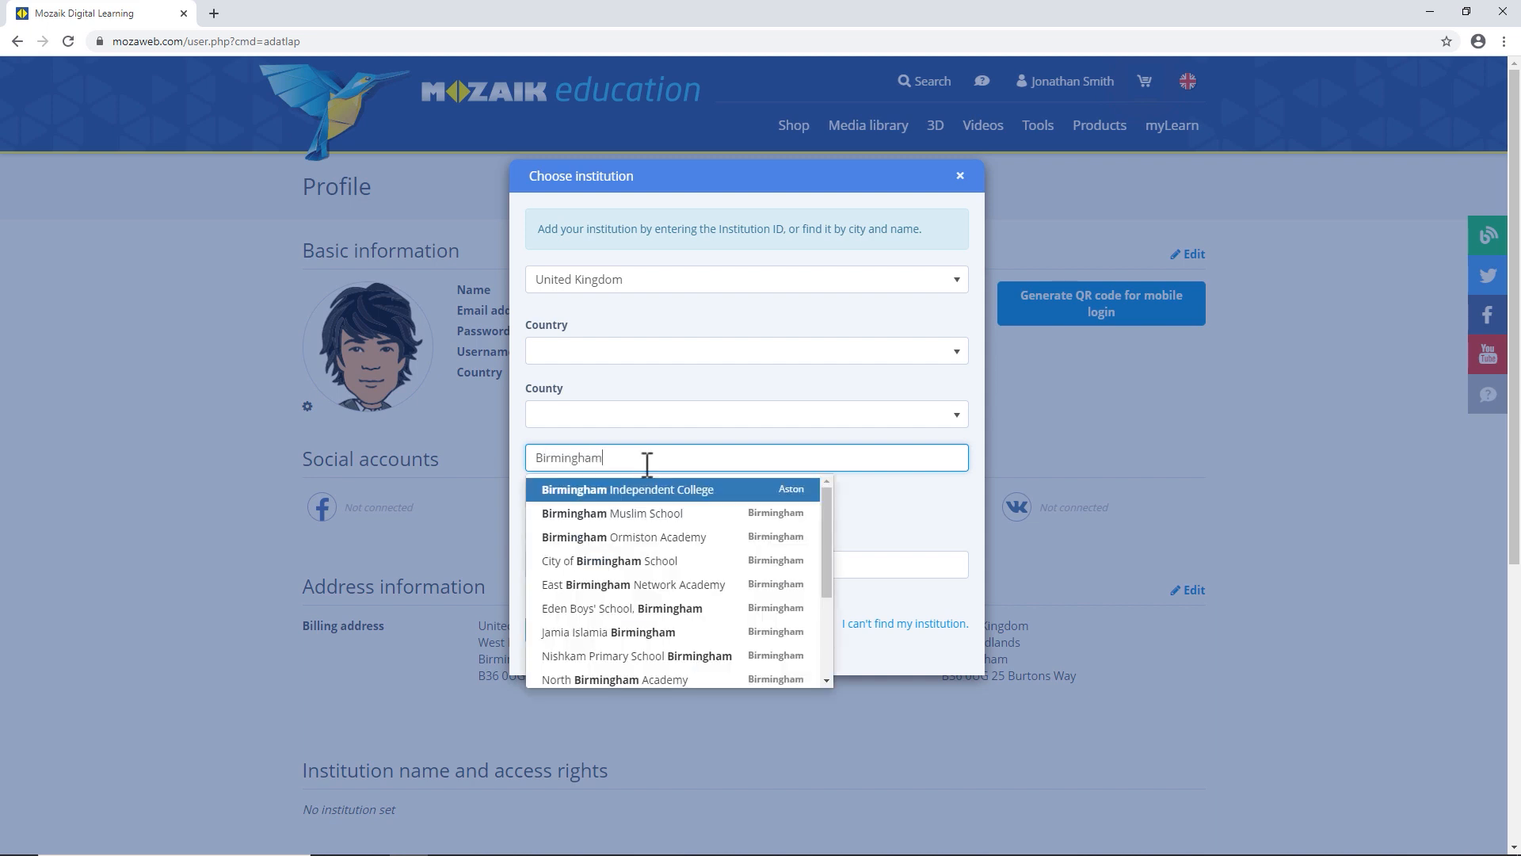
{"action": "left_click", "coordinate": [609, 559]}
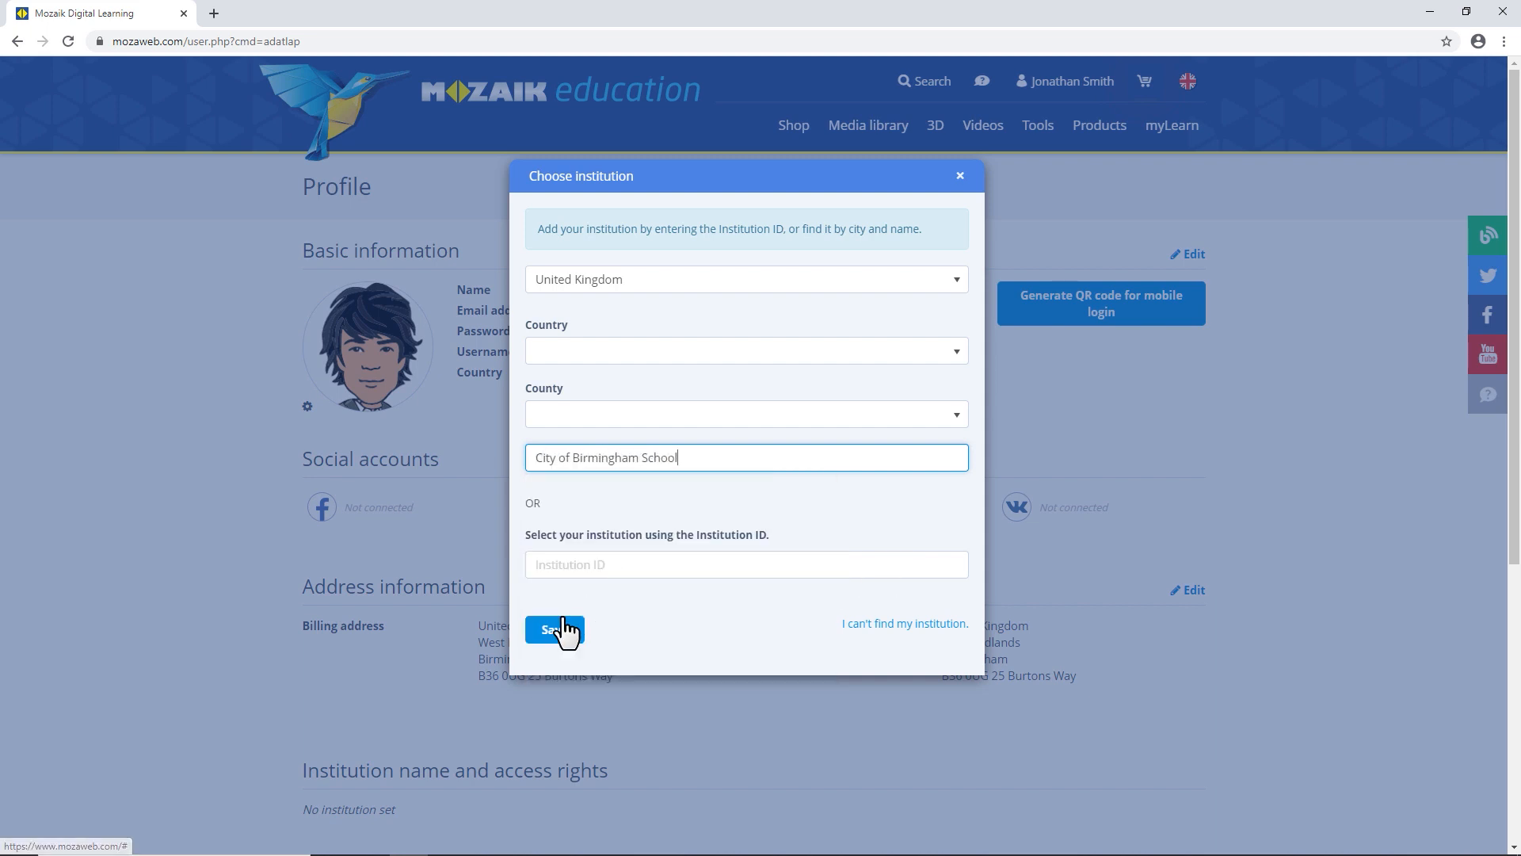
{"action": "left_click", "coordinate": [554, 629]}
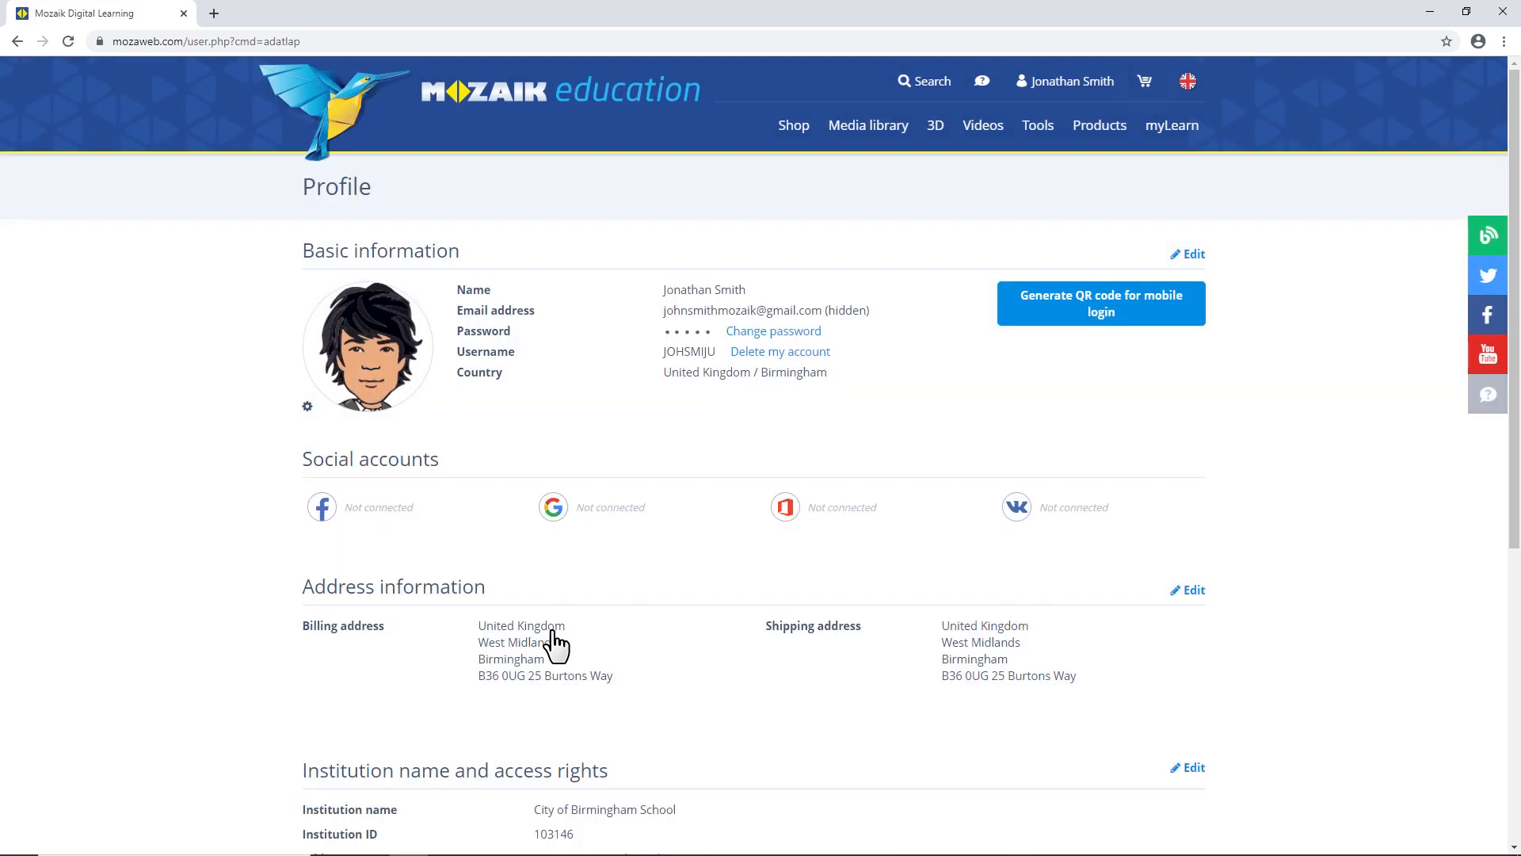
{"action": "scroll", "scroll_direction": "down", "scroll_amount": 3}
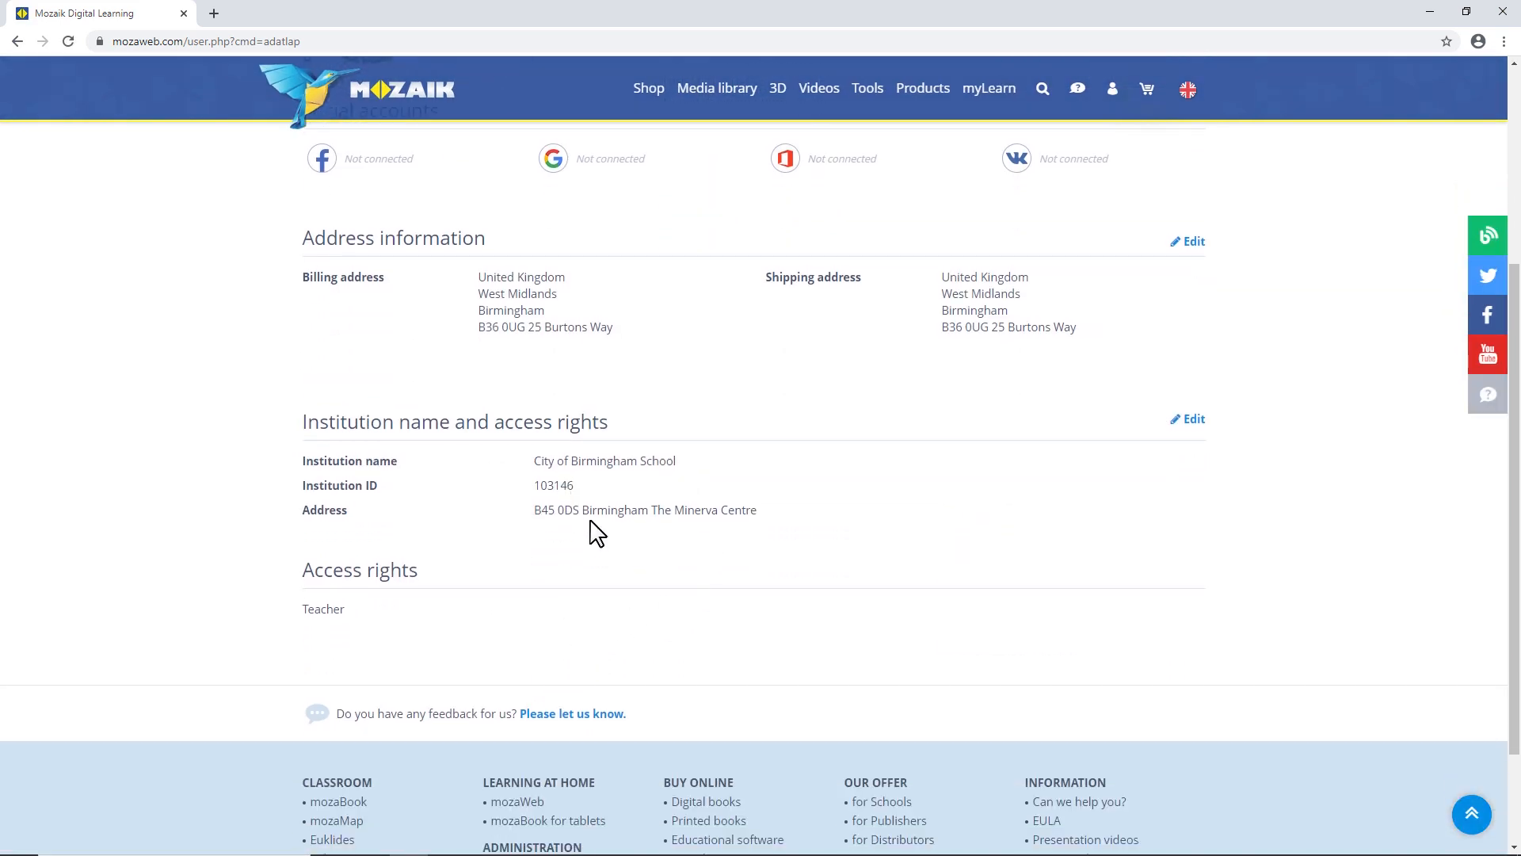